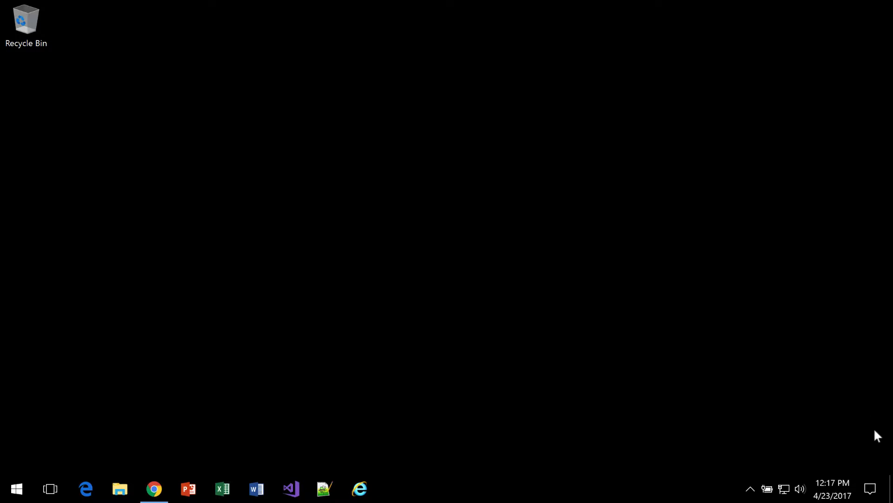
pyautogui.moveTo(874, 460)
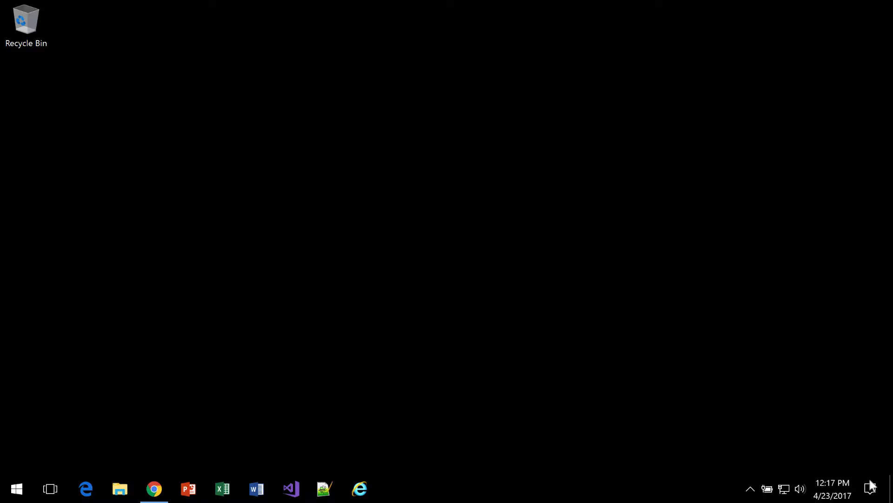
pyautogui.moveTo(872, 490)
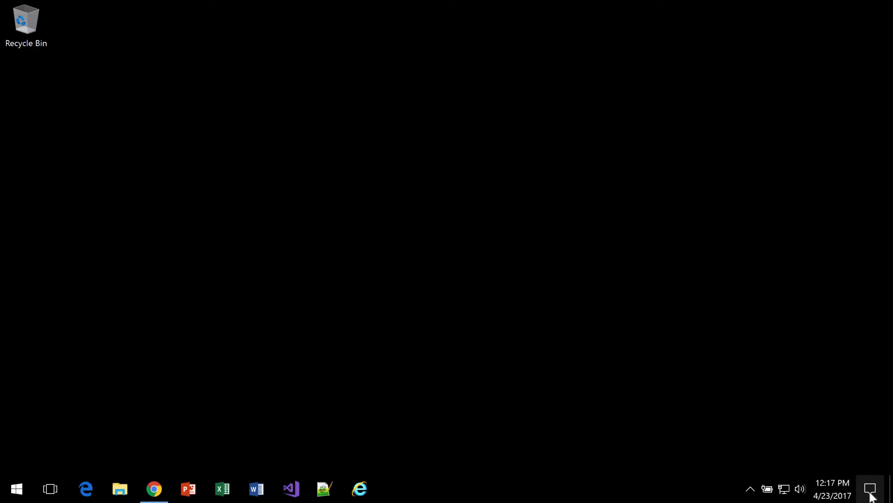
# Step: Reach the For developers page in Windows Settings via the Action Center's All settings
pyautogui.click(870, 488)
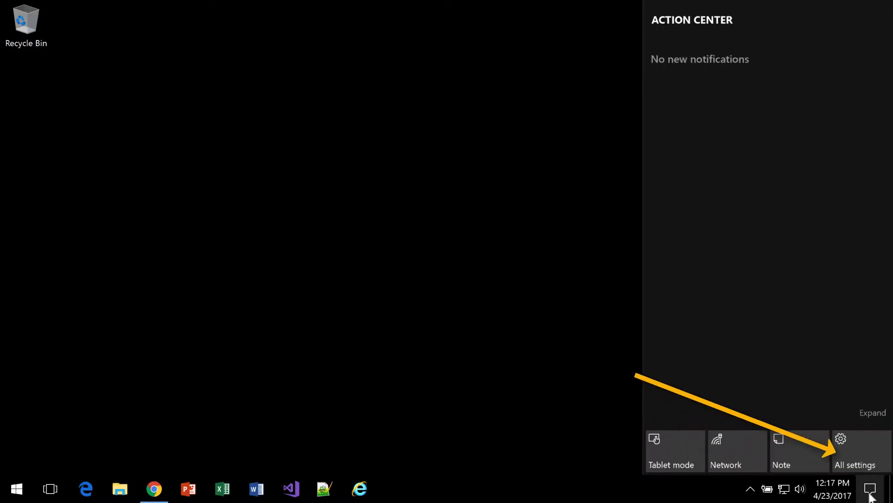
pyautogui.moveTo(869, 464)
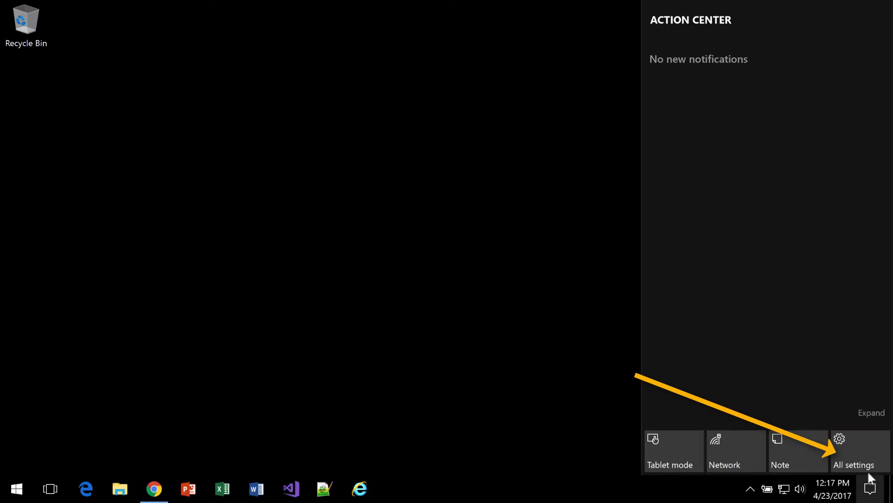
pyautogui.click(854, 453)
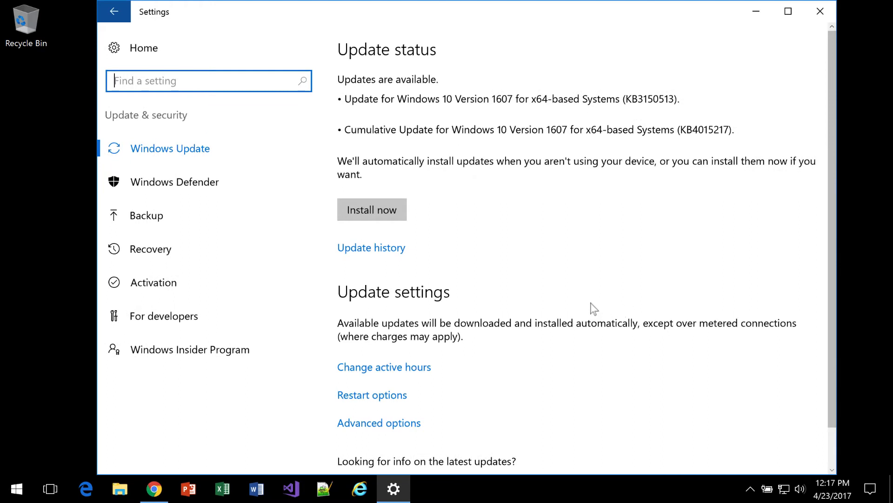
pyautogui.moveTo(231, 316)
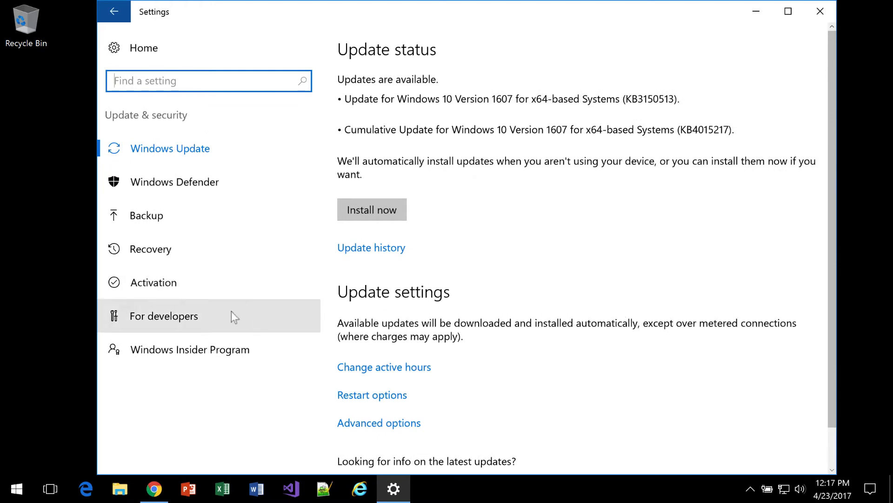
pyautogui.click(164, 317)
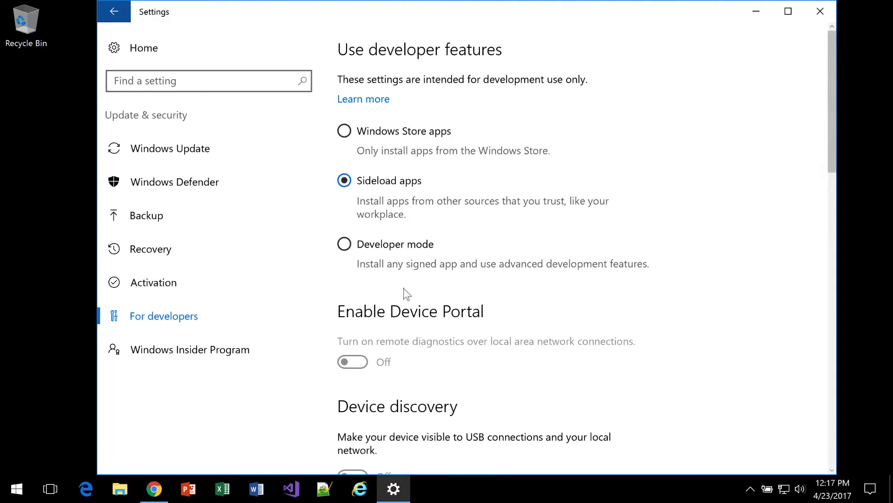
pyautogui.moveTo(416, 188)
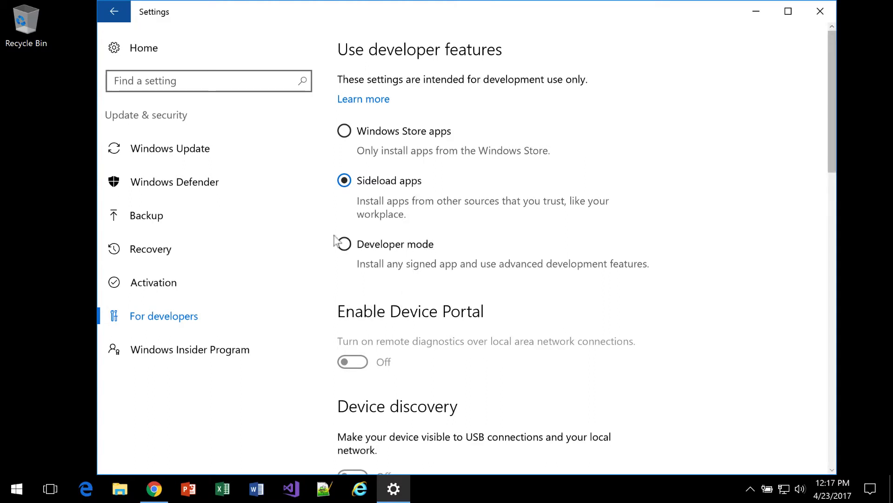
# Step: Enable Developer mode, confirm the prompt, and close Settings
pyautogui.click(344, 244)
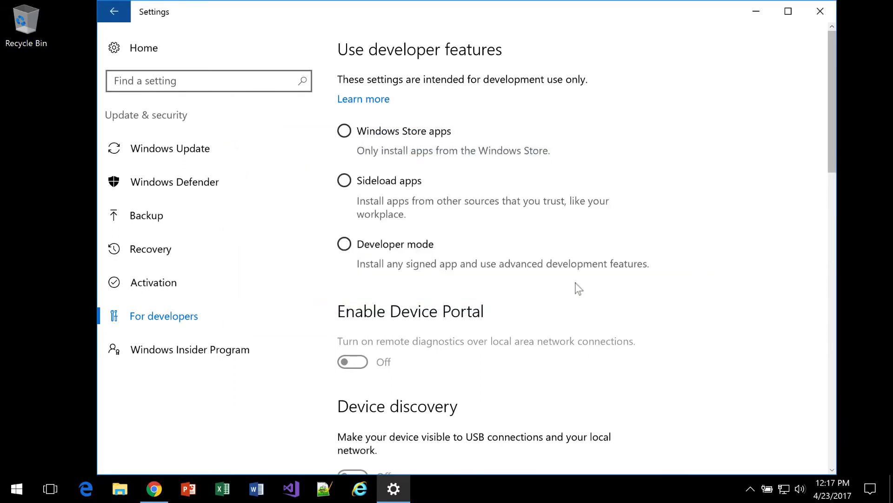
pyautogui.click(344, 244)
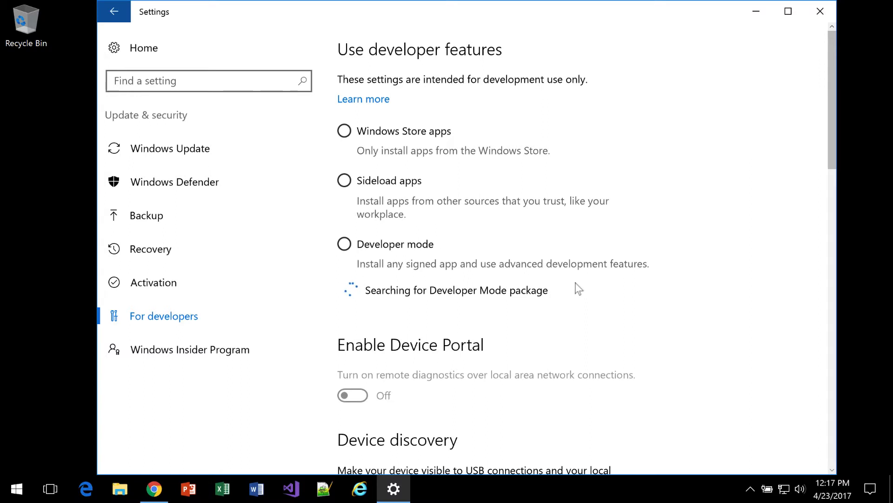
pyautogui.click(344, 243)
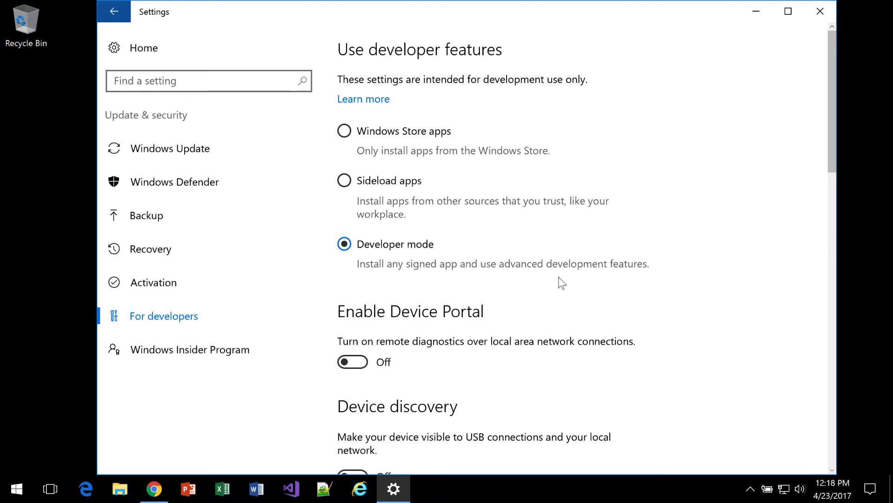
pyautogui.moveTo(578, 255)
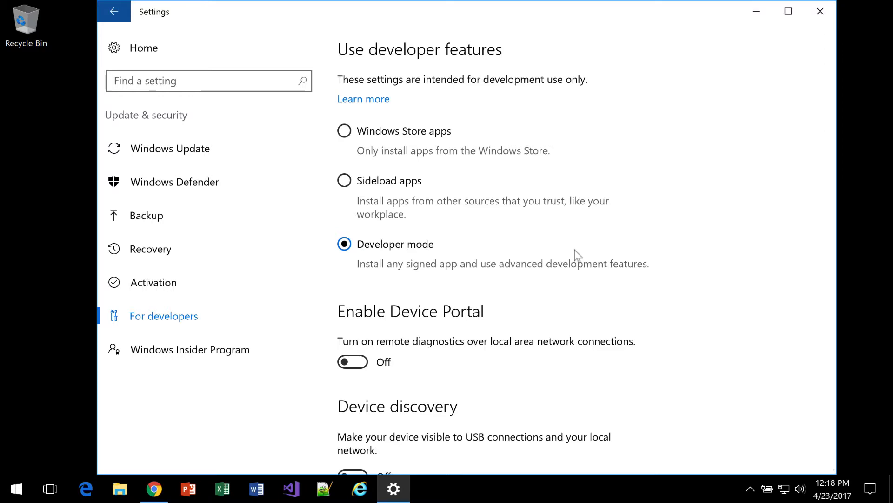
pyautogui.click(820, 11)
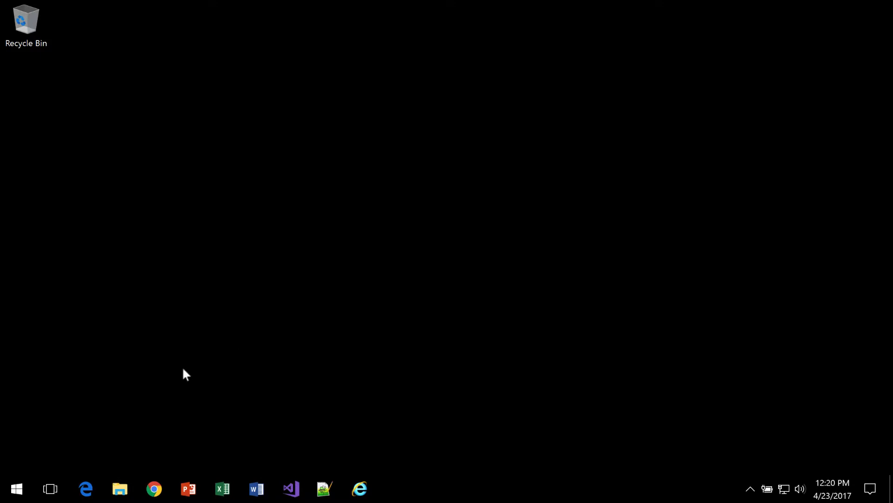
# Step: Launch Control Panel from Start search ('control') and go to the Programs category
pyautogui.click(18, 489)
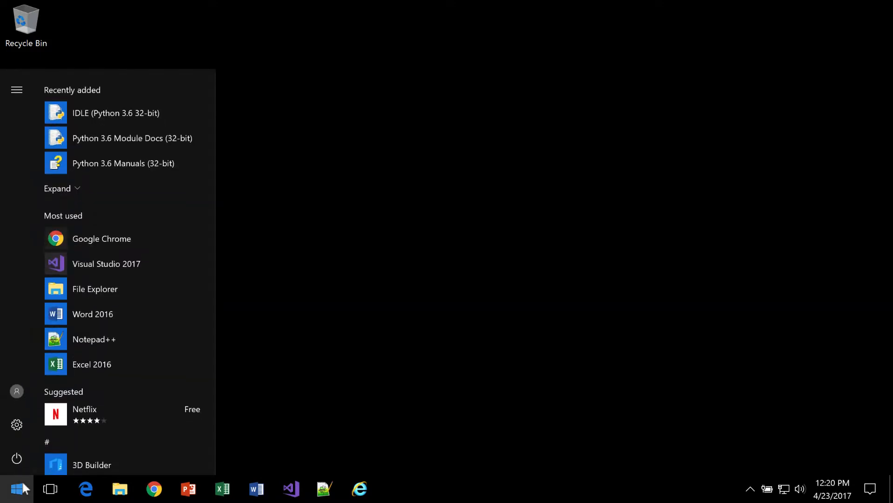
pyautogui.write('control')
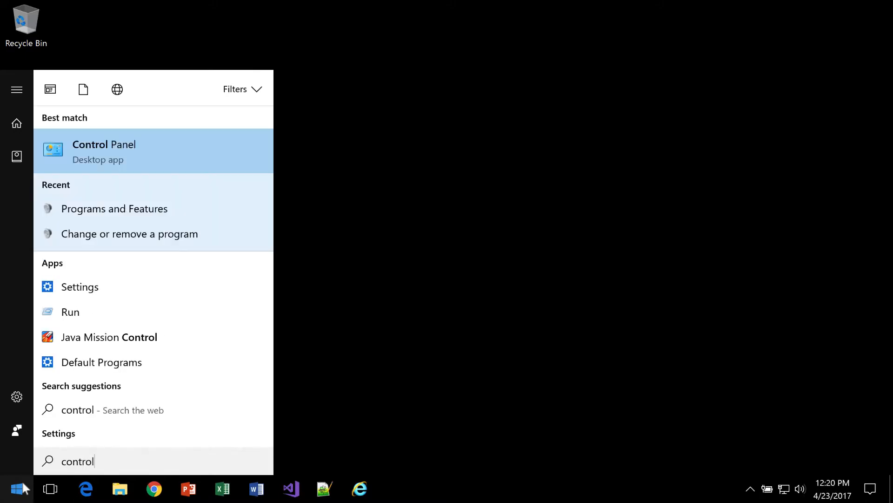
pyautogui.click(104, 151)
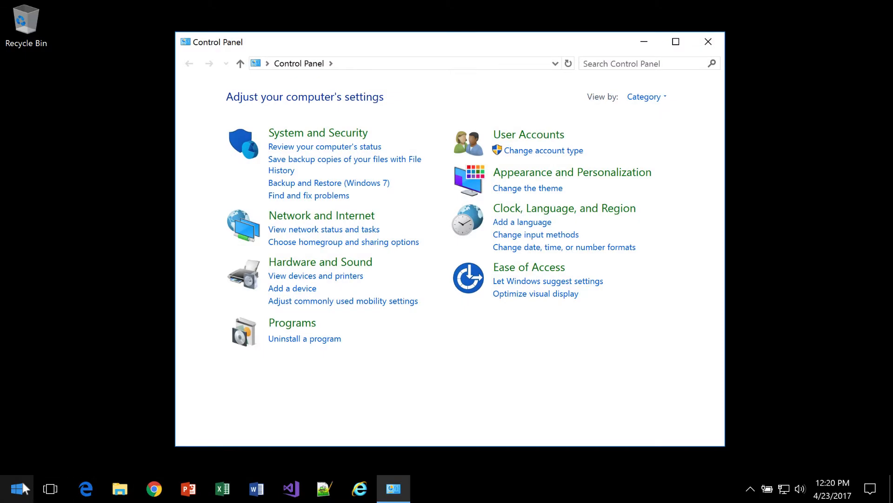
pyautogui.moveTo(303, 326)
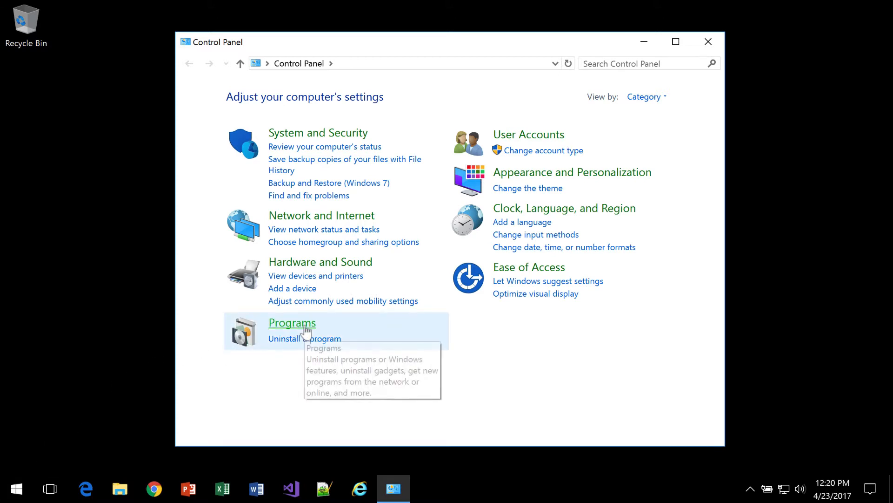
pyautogui.click(292, 322)
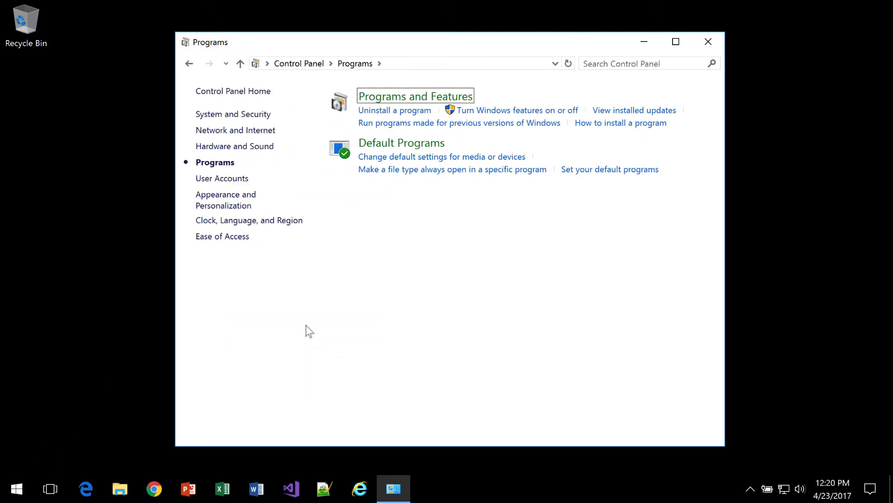
pyautogui.moveTo(530, 119)
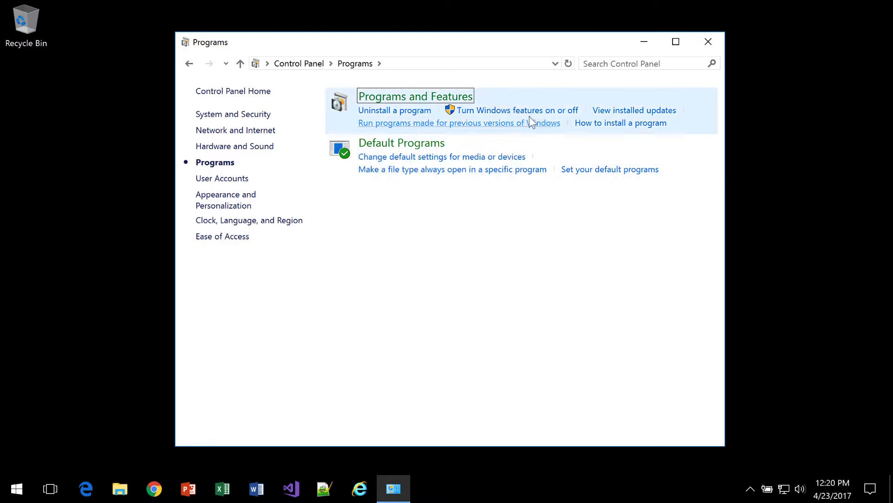
pyautogui.moveTo(540, 113)
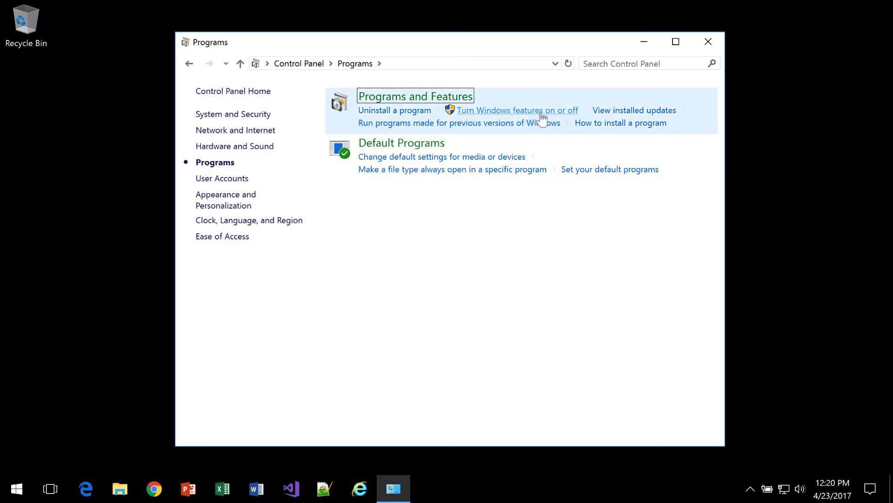
# Step: Turn on Windows Subsystem for Linux (Beta) in Windows Features and apply the change
pyautogui.click(518, 110)
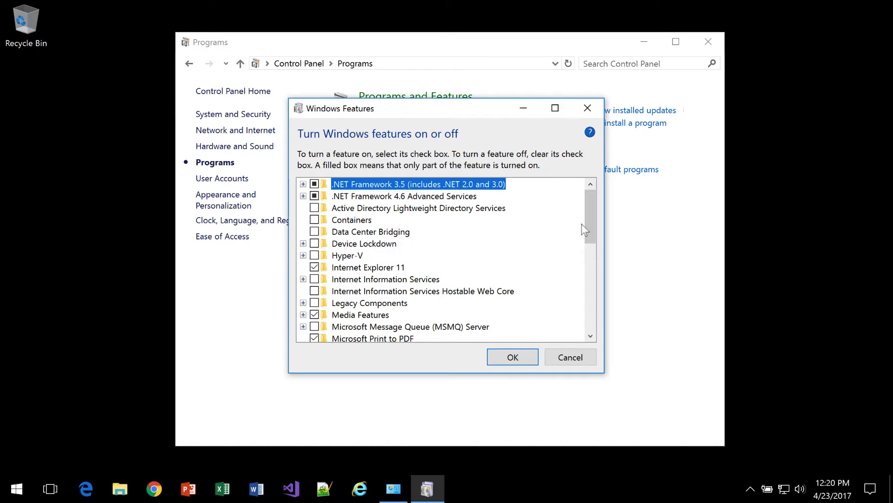
pyautogui.scroll(-3)
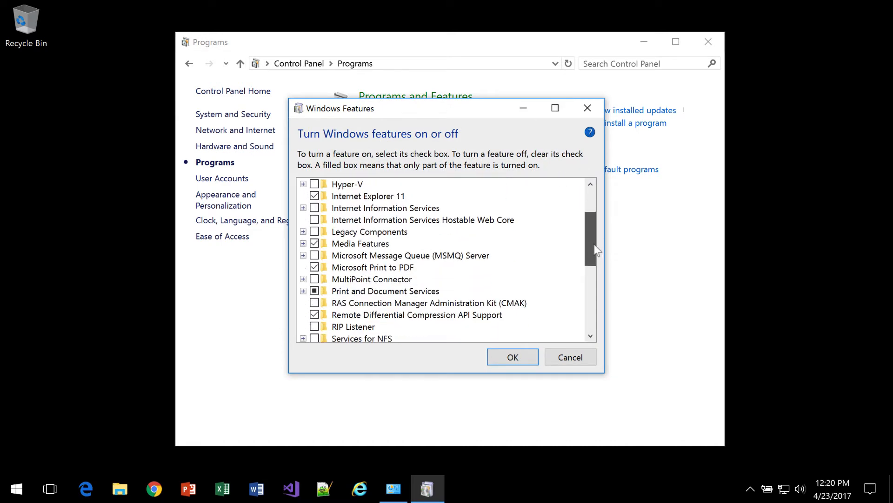
pyautogui.scroll(-3)
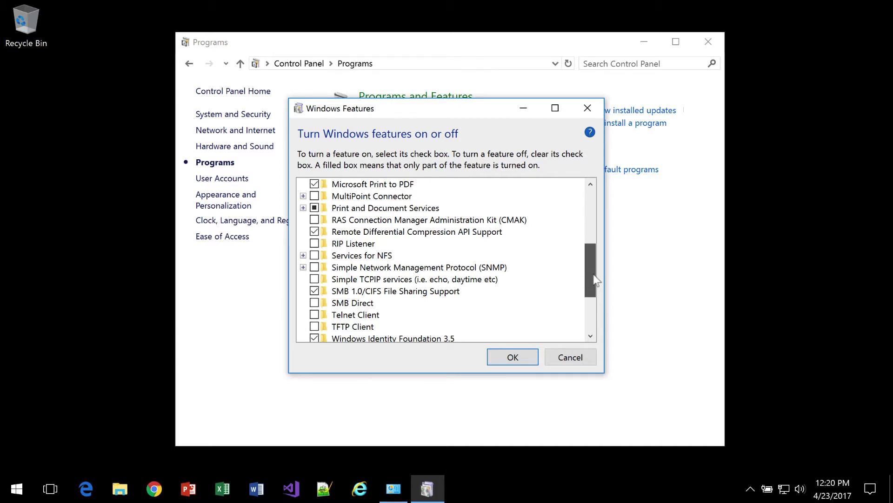
pyautogui.scroll(-3)
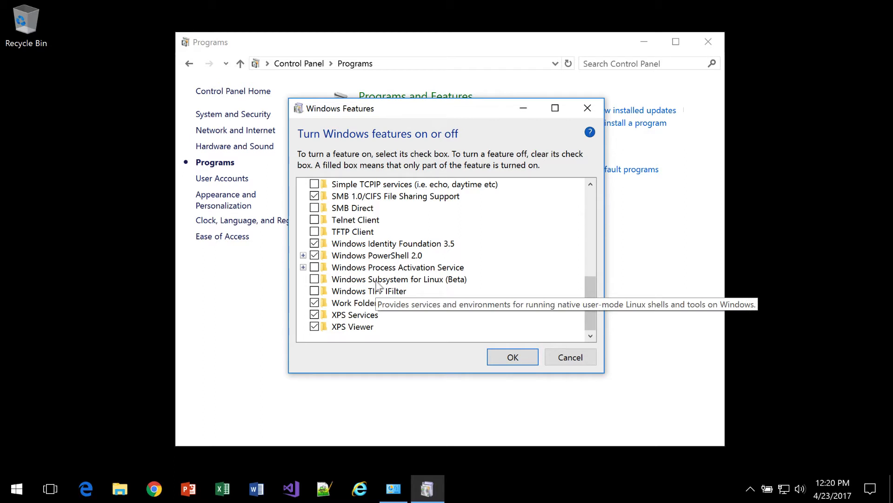
pyautogui.click(399, 279)
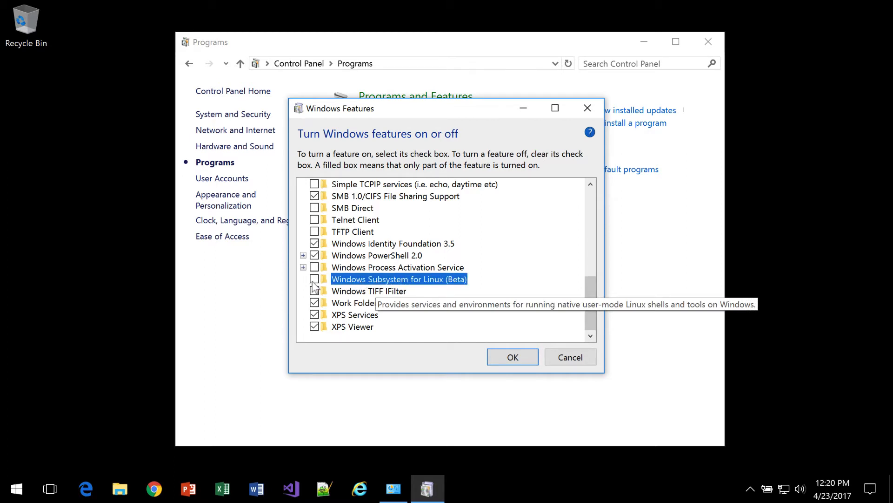
pyautogui.click(314, 279)
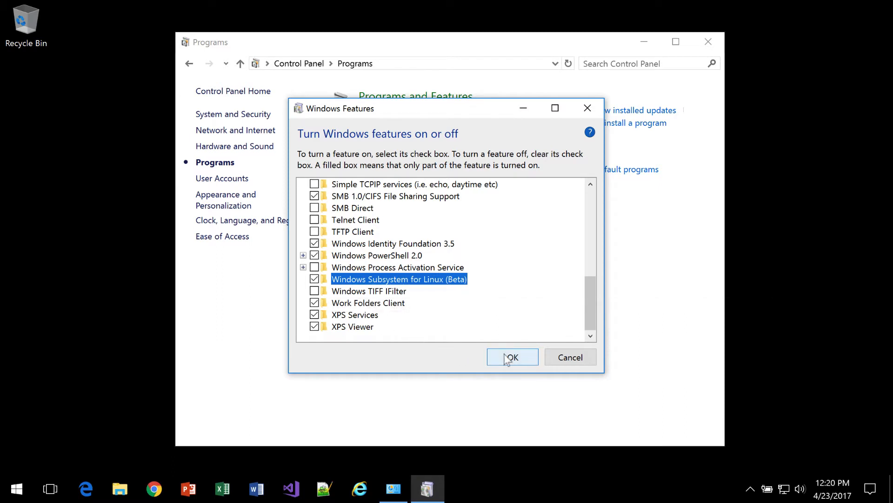
pyautogui.click(512, 357)
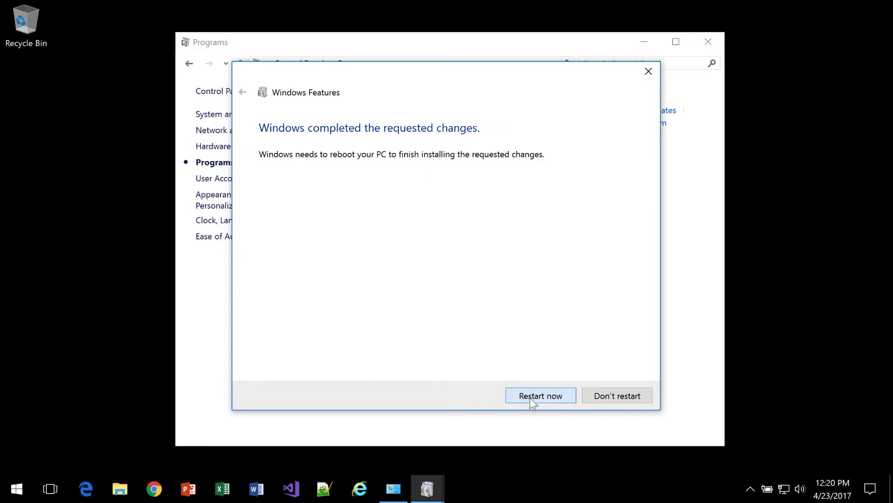
# Step: Restart the PC, then run bash.exe from Start search to begin the Ubuntu setup
pyautogui.click(541, 395)
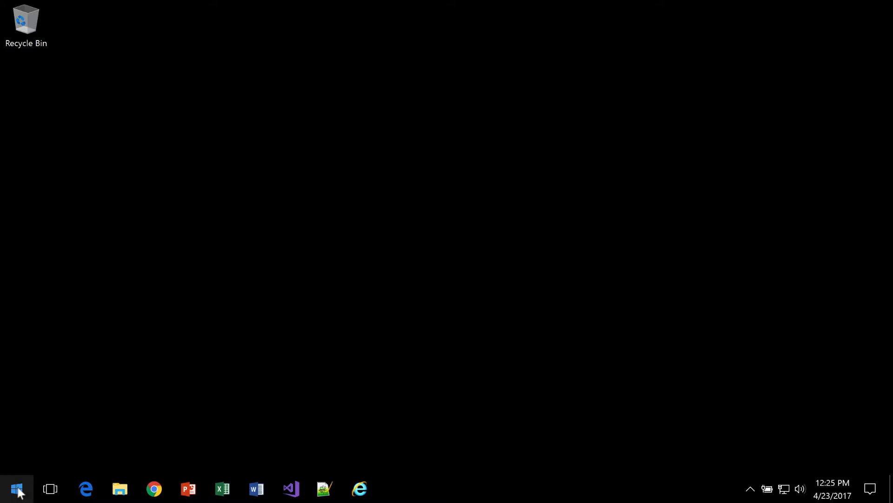
pyautogui.write('bash')
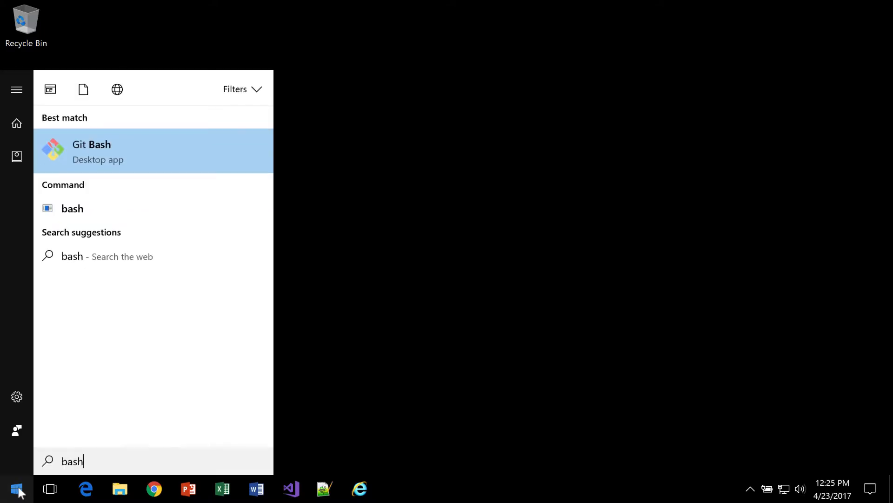
pyautogui.write('.exe')
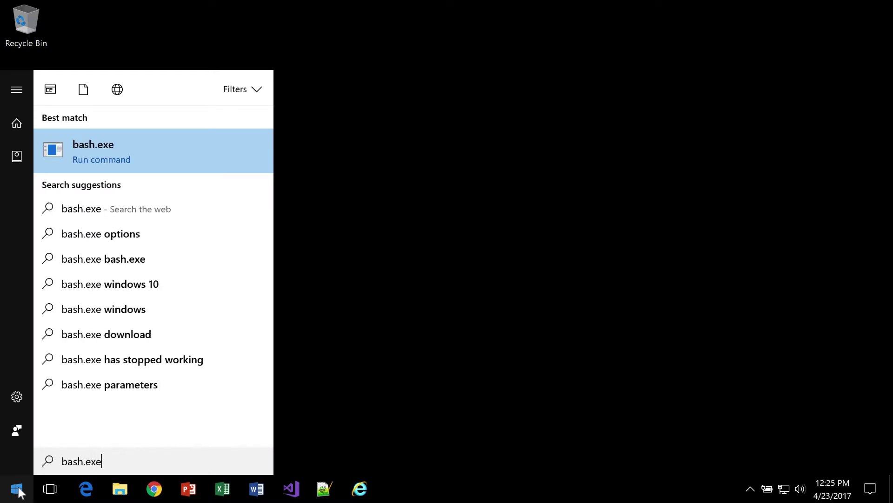
pyautogui.moveTo(79, 168)
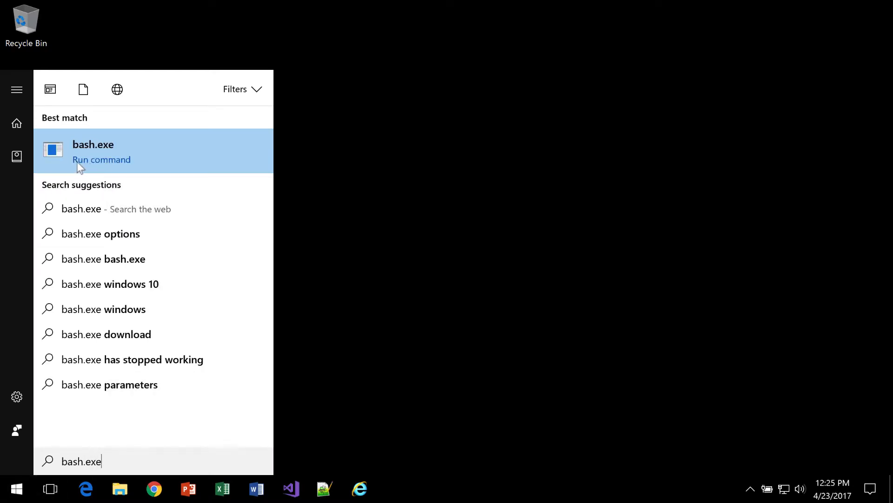
pyautogui.click(93, 150)
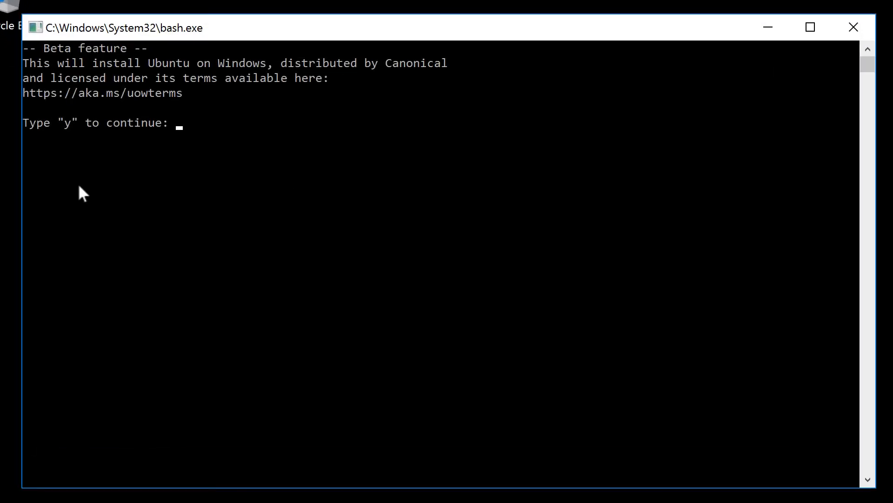
# Step: Accept the Ubuntu install with 'y' and create the UNIX user 'bill' with a password
pyautogui.write('y')
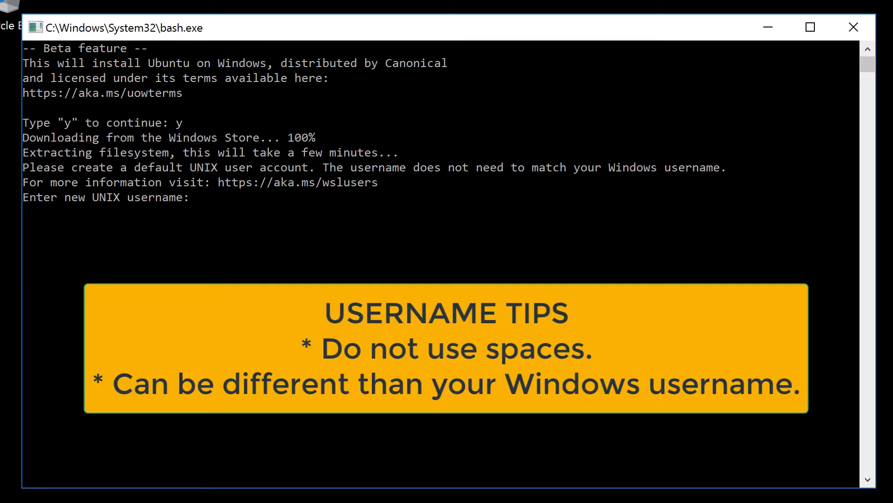
pyautogui.write('bill')
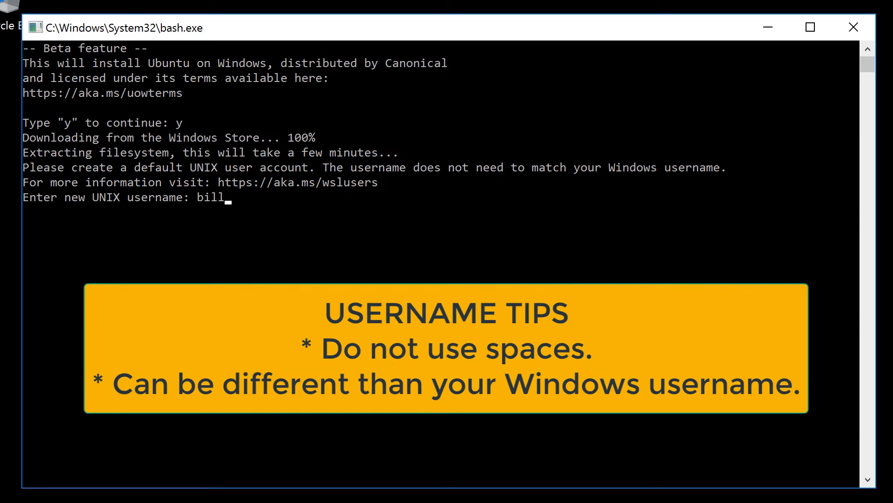
pyautogui.press('Enter')
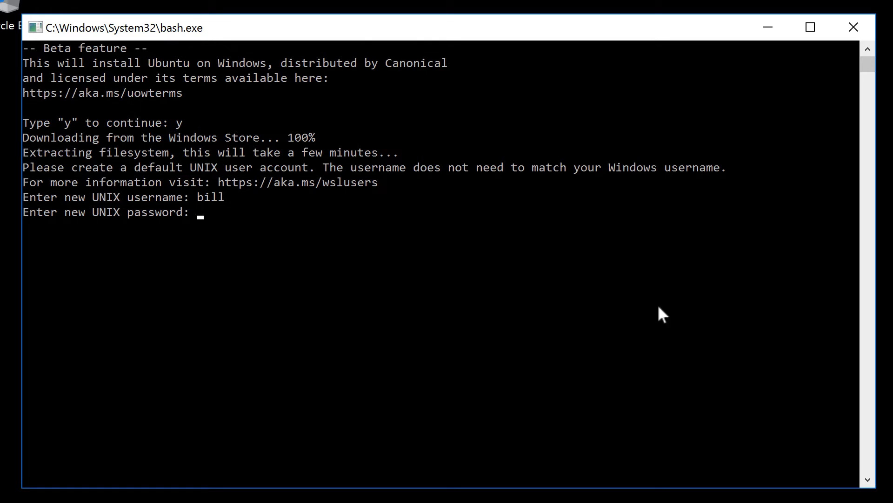
pyautogui.press('Enter')
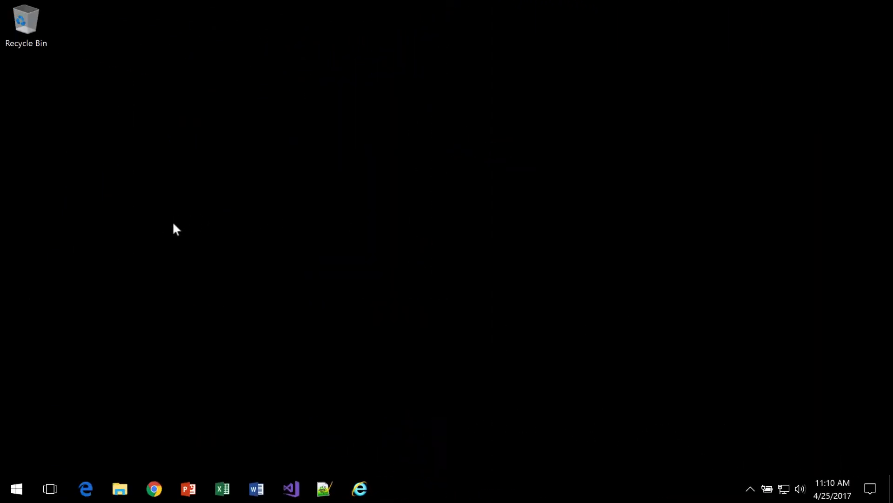
pyautogui.moveTo(186, 221)
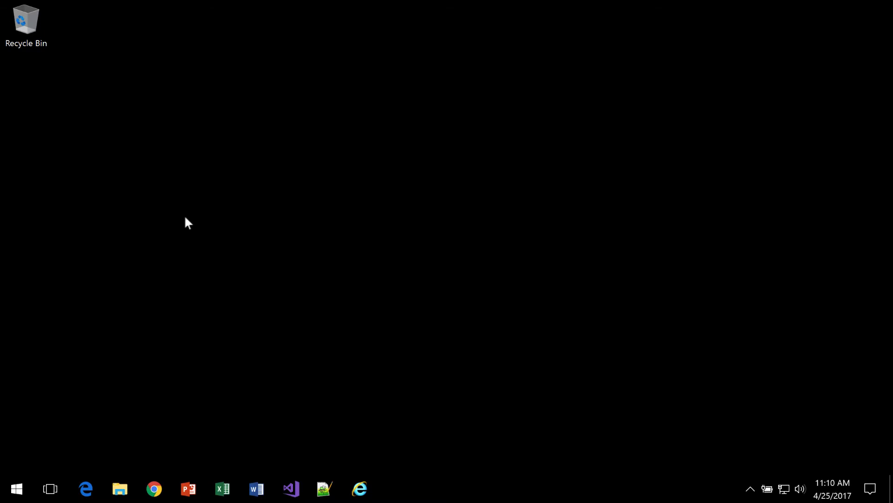
pyautogui.moveTo(169, 258)
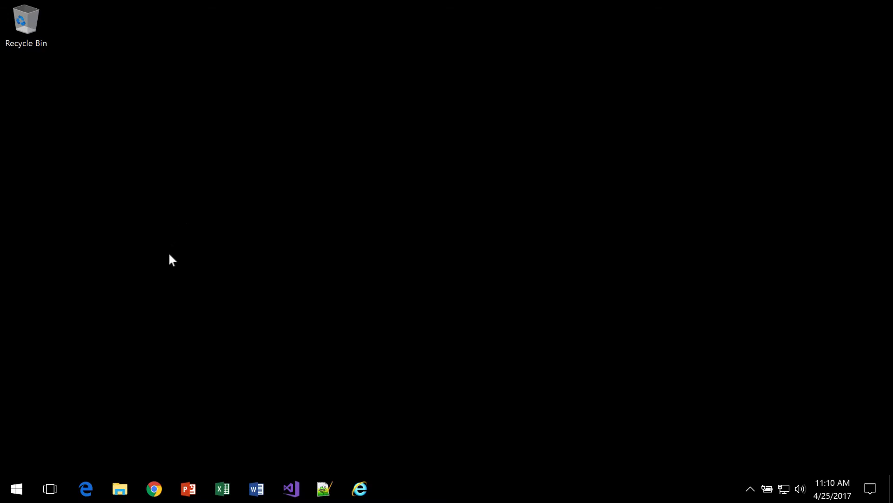
pyautogui.moveTo(158, 312)
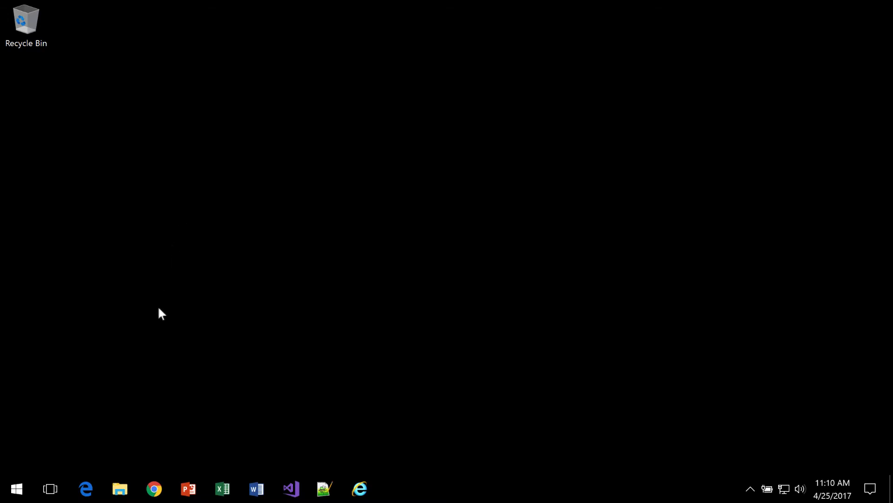
pyautogui.moveTo(93, 430)
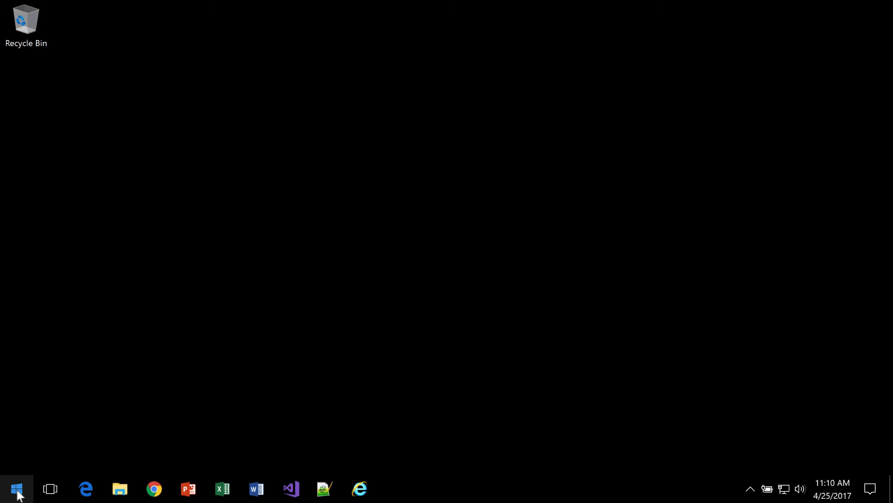
# Step: Launch Bash on Ubuntu on Windows from Start search ('bash')
pyautogui.write('bas')
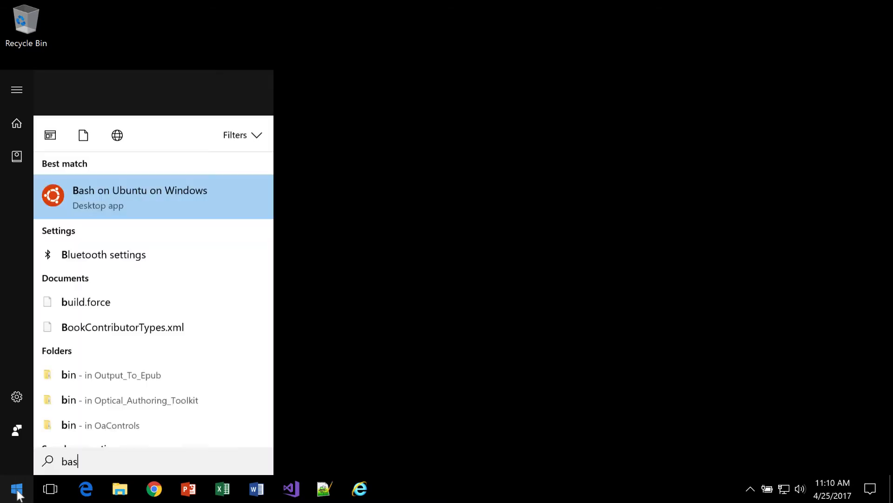
pyautogui.write('h')
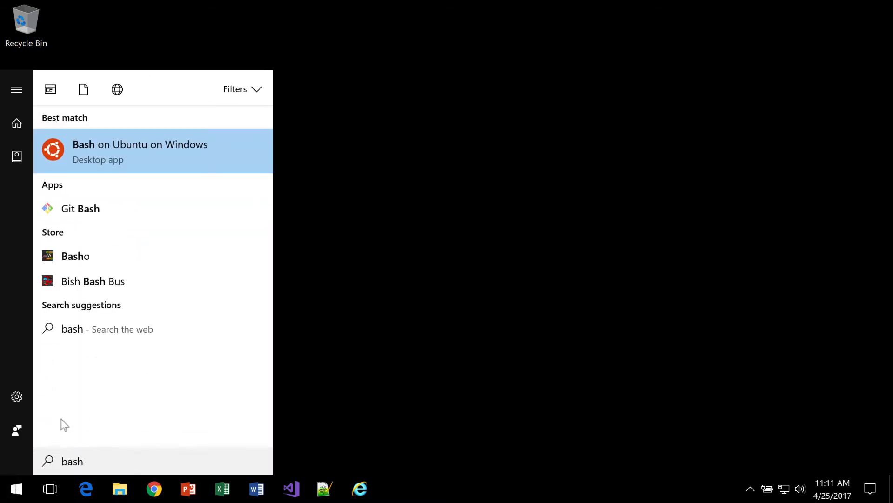
pyautogui.moveTo(142, 166)
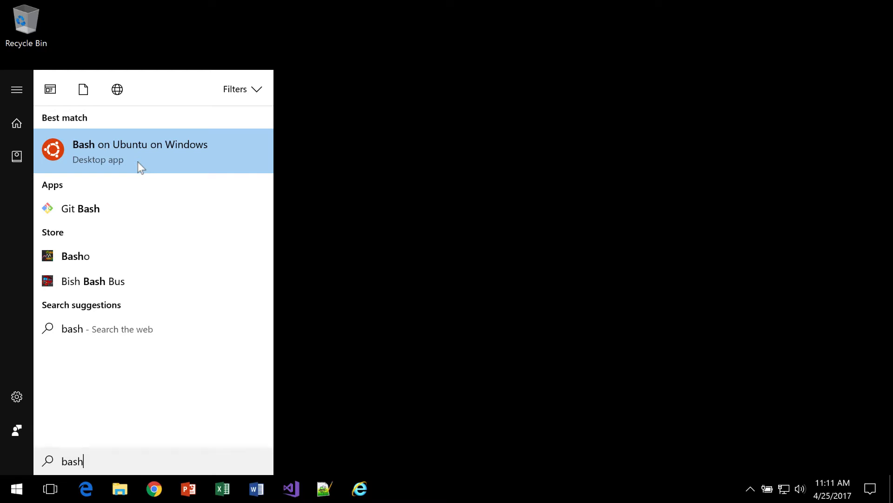
pyautogui.moveTo(110, 216)
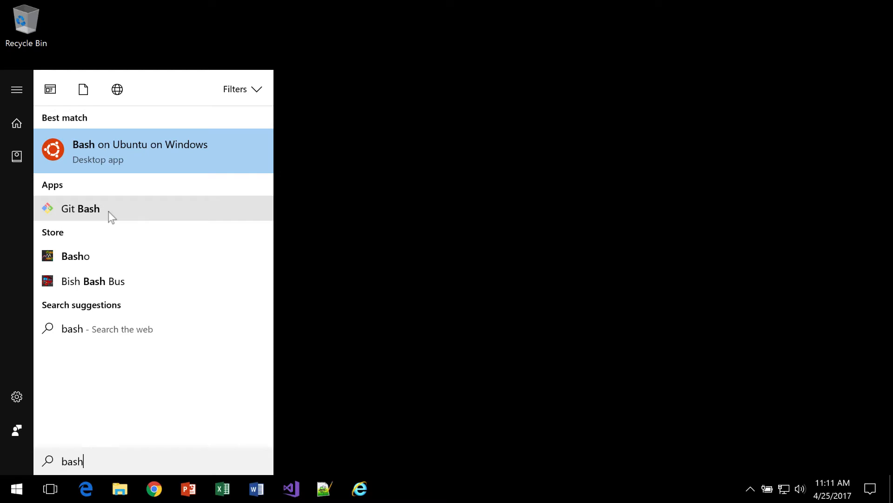
pyautogui.moveTo(85, 214)
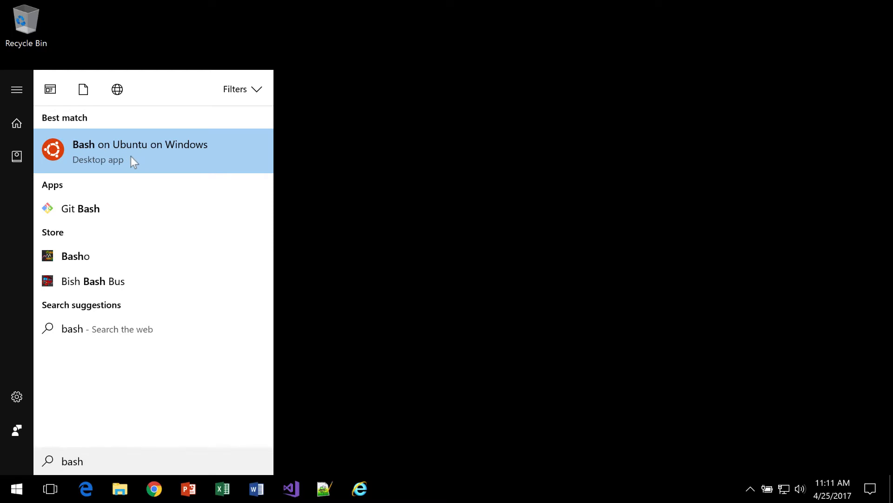
pyautogui.moveTo(151, 162)
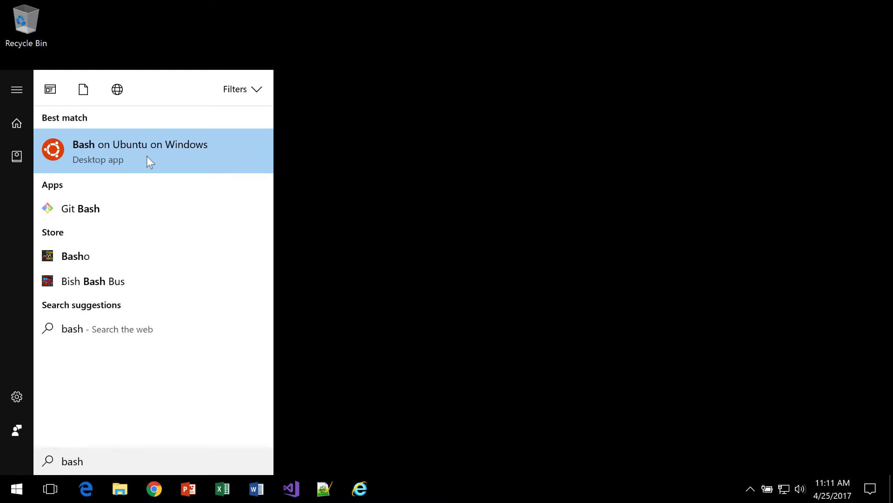
pyautogui.click(140, 151)
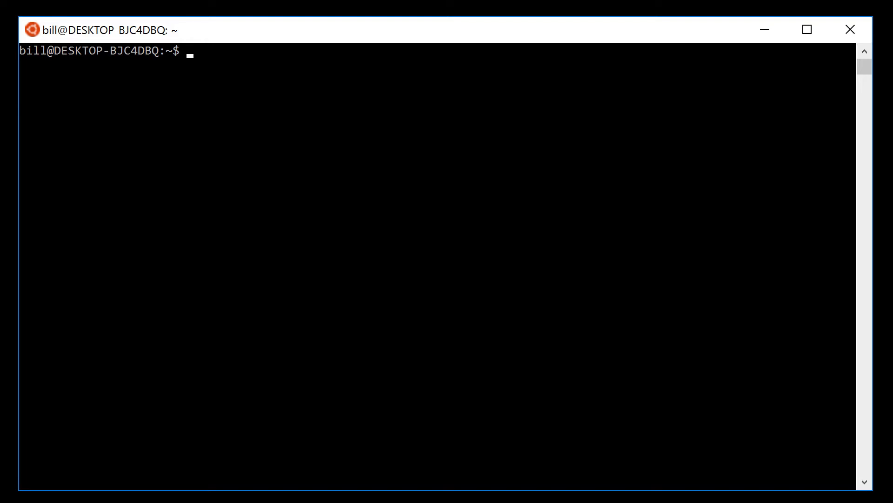
pyautogui.moveTo(297, 76)
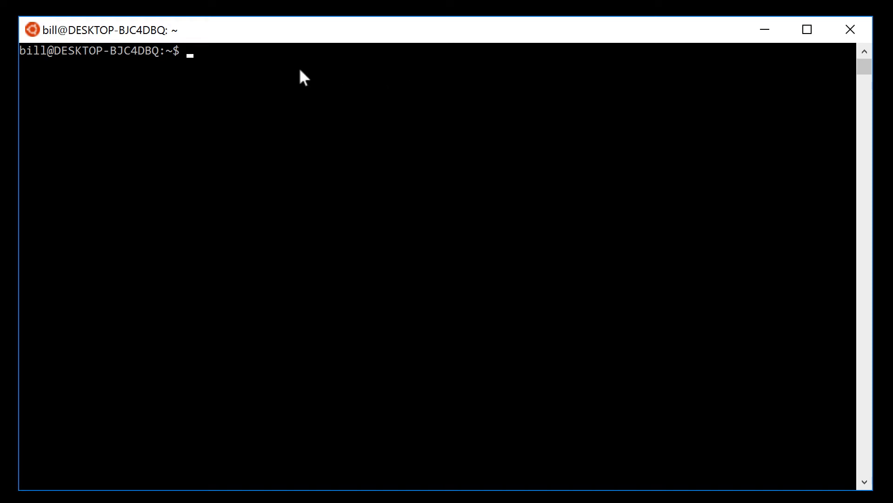
# Step: Write the azure-cli wheezy repo line to /etc/apt/sources.list.d/azure-cli.list via echo | sudo tee
pyautogui.write('echo "deb [arch=amd64] https://packages.microsoft.com/repos/azure-cli/ wheezy main" | \\')
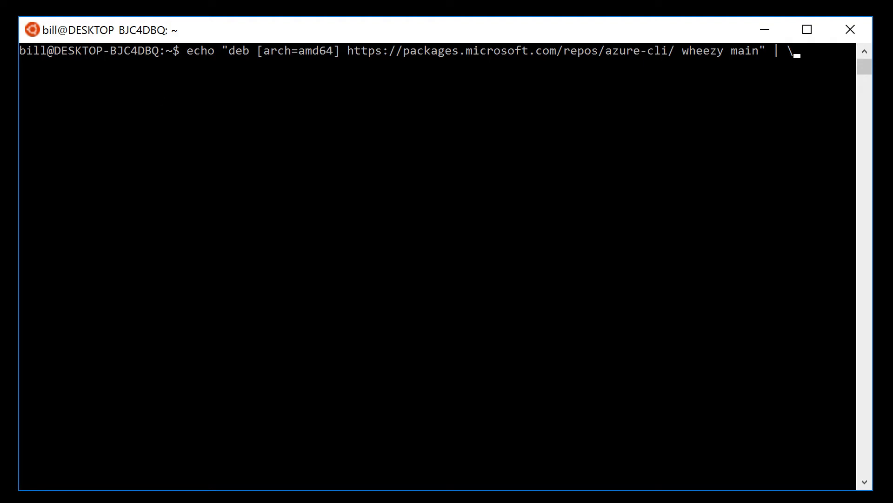
pyautogui.press('Enter')
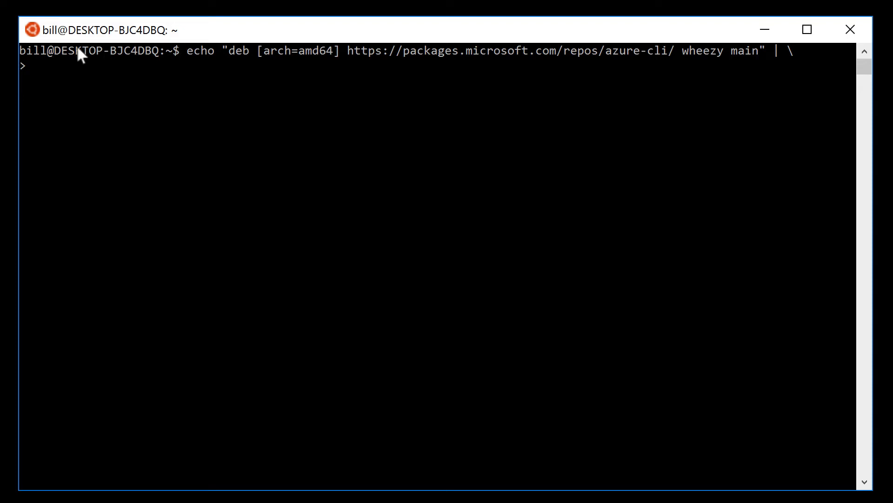
pyautogui.write('sudo tee /etc/apt/sources.list.d/azure-cli.list')
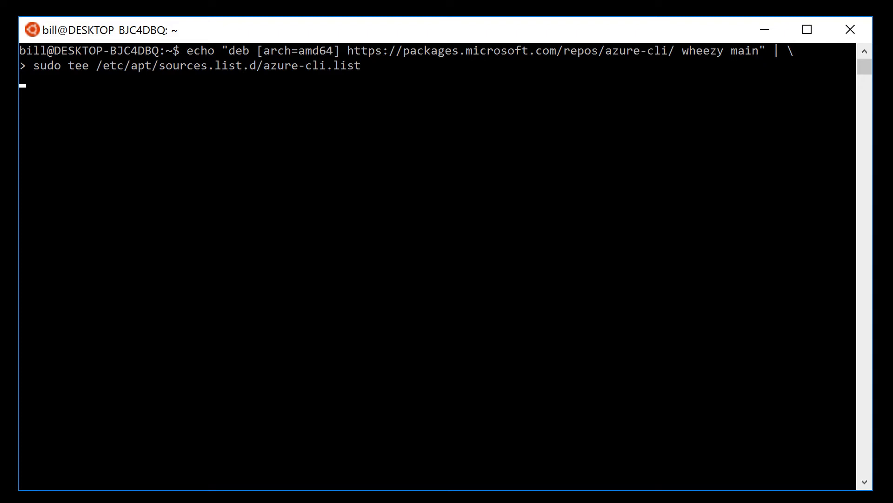
pyautogui.press('Enter')
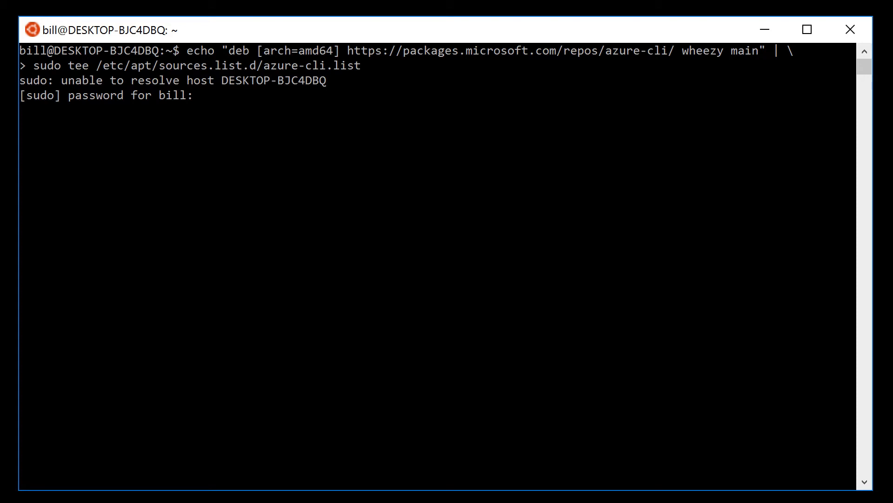
pyautogui.moveTo(155, 91)
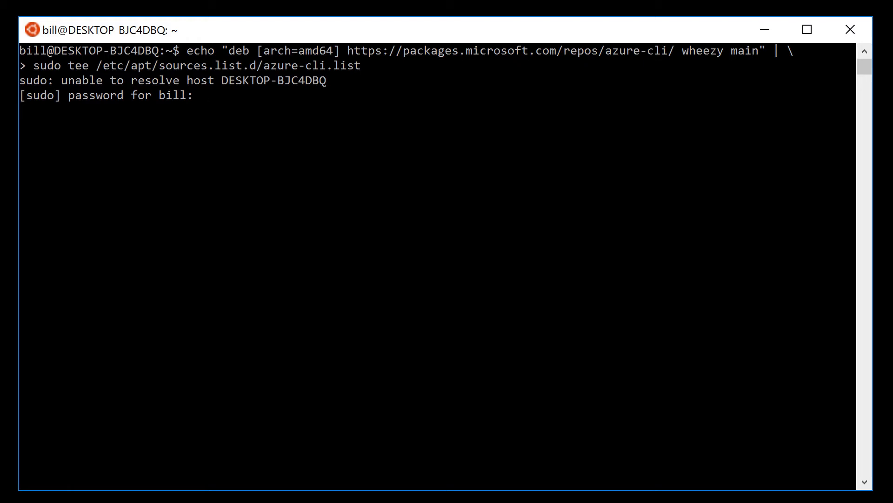
pyautogui.press('Enter')
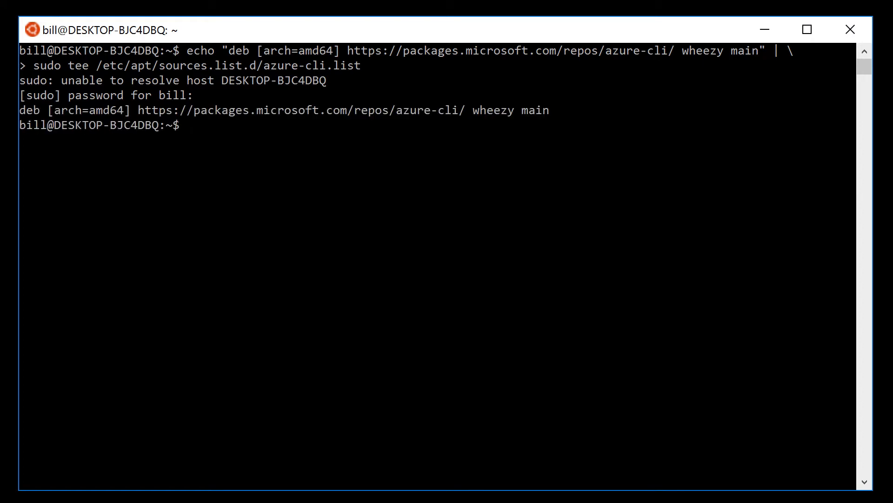
pyautogui.moveTo(195, 135)
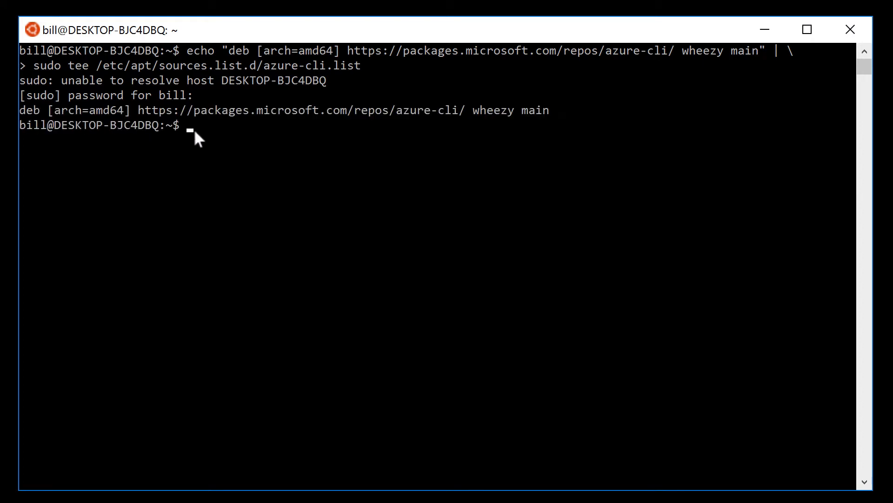
# Step: Import signing key 417A0893 from packages.microsoft.com, install apt-transport-https, and queue apt-get update && install azure-cli
pyautogui.write('sudo apt-key adv --keyserver packages.microsoft.com --recv-keys 417A0893')
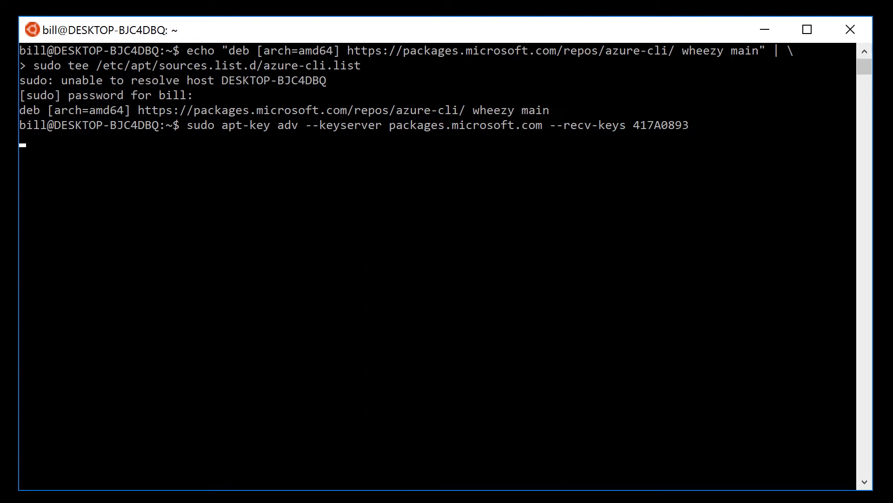
pyautogui.press('Return')
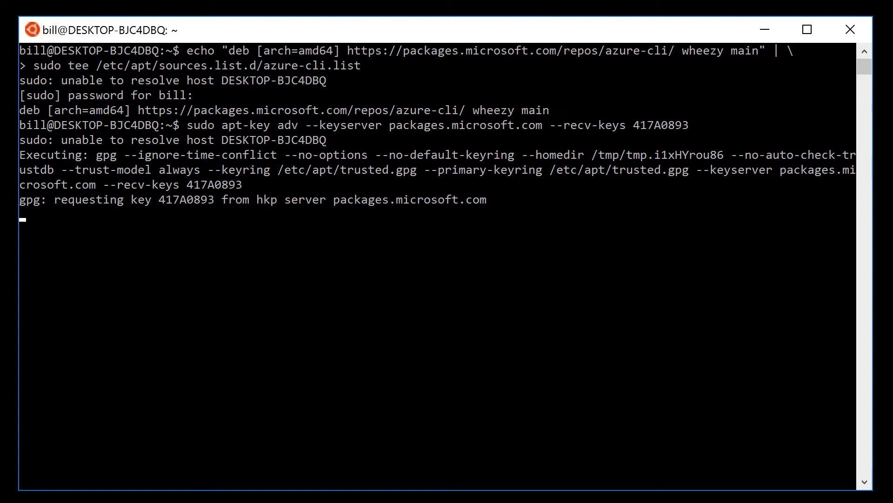
pyautogui.moveTo(11, 156)
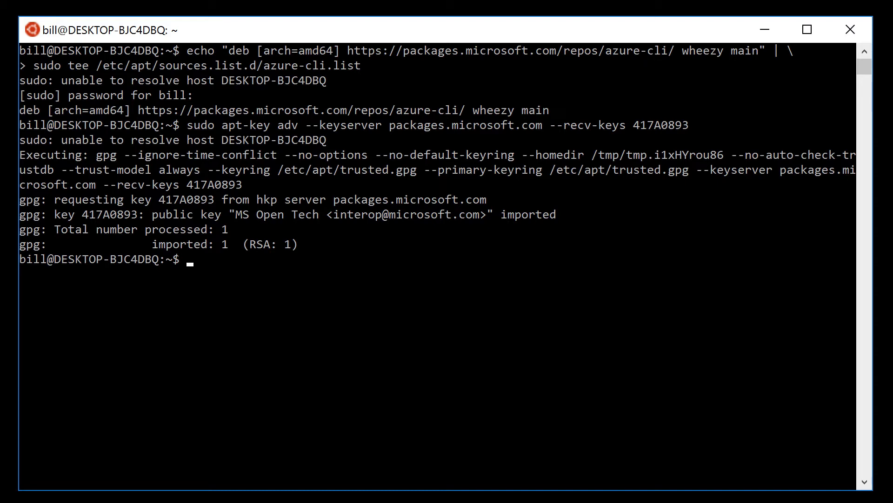
pyautogui.write('sudo apt-get install apt-transport-https')
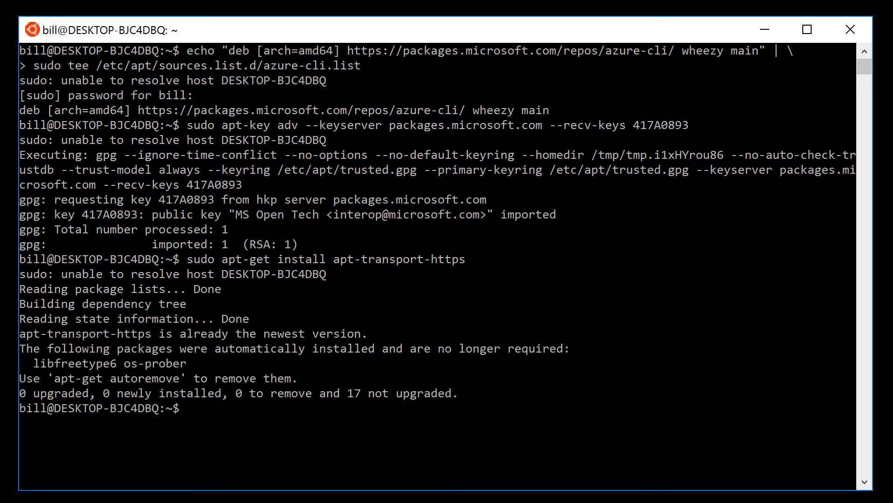
pyautogui.write('sudo apt-get update && sudo apt-get install azure-cli')
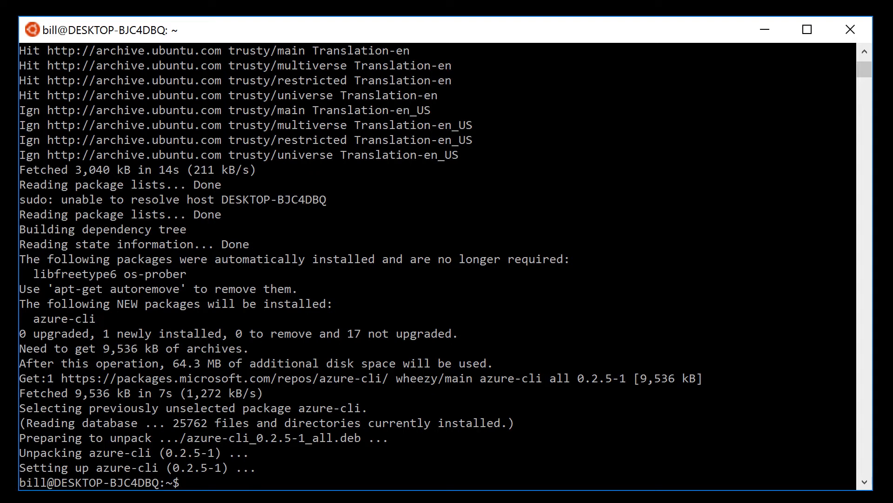
# Step: Run az to verify the Azure CLI is installed
pyautogui.write('az')
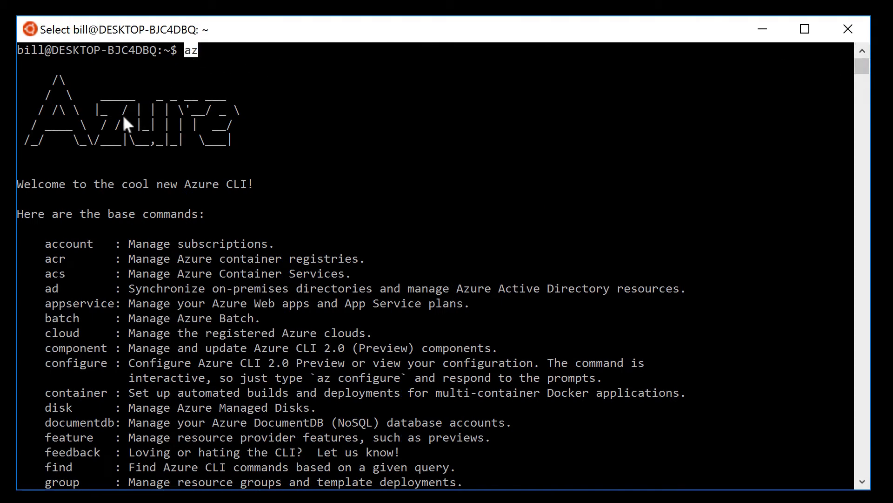
pyautogui.moveTo(180, 112)
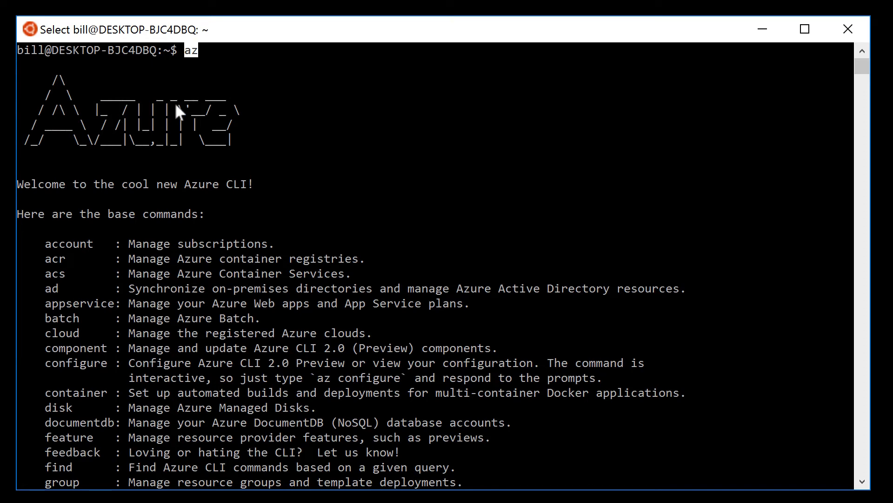
pyautogui.moveTo(224, 55)
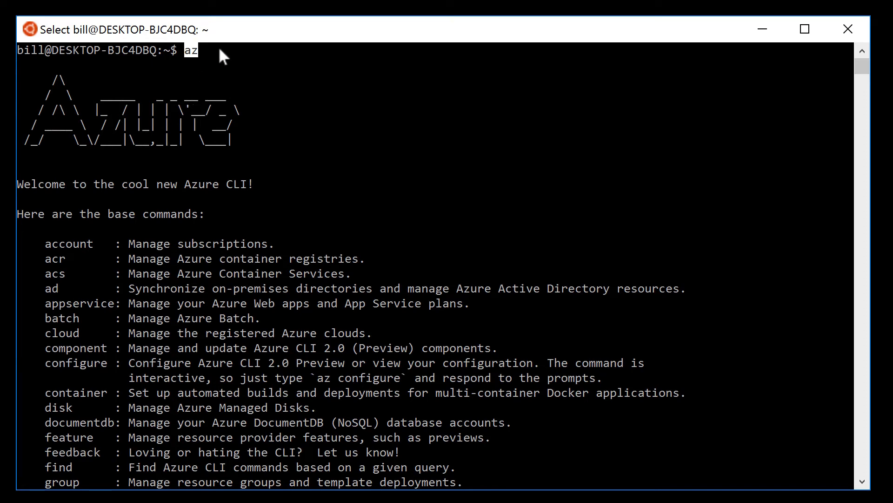
pyautogui.moveTo(55, 404)
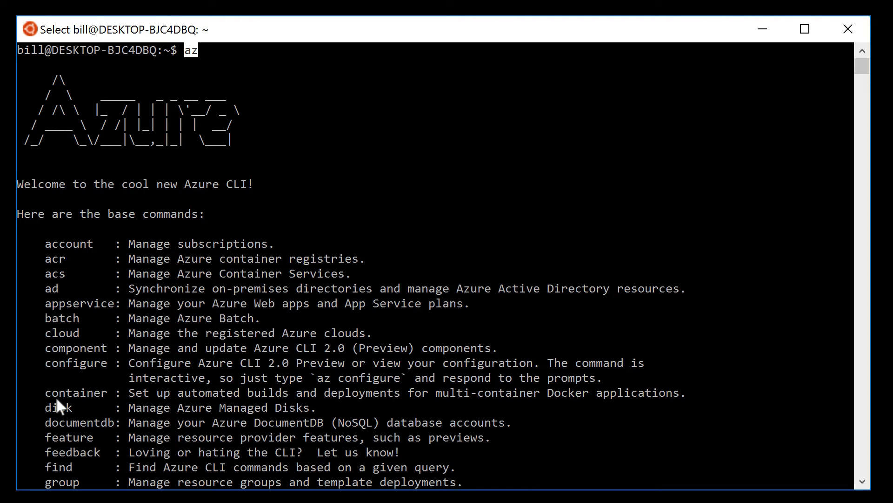
pyautogui.moveTo(39, 358)
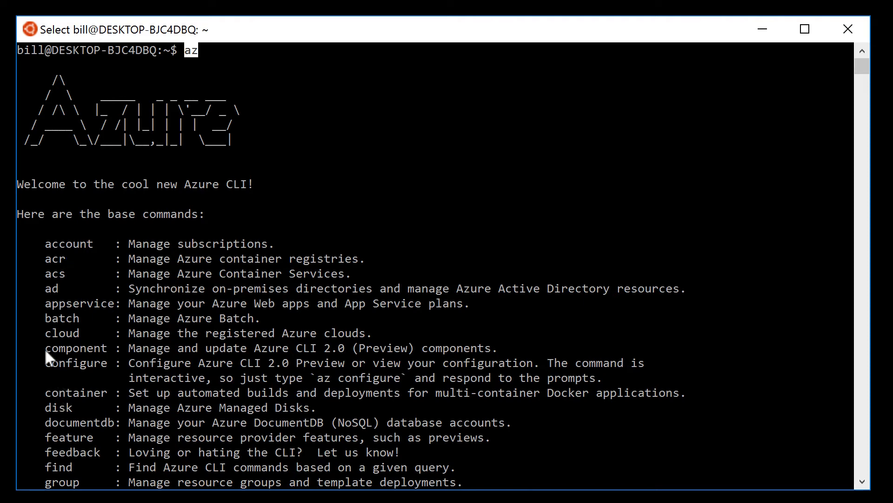
# Step: Highlight the component command and scroll through the az base command list down to vmss
pyautogui.doubleClick(76, 348)
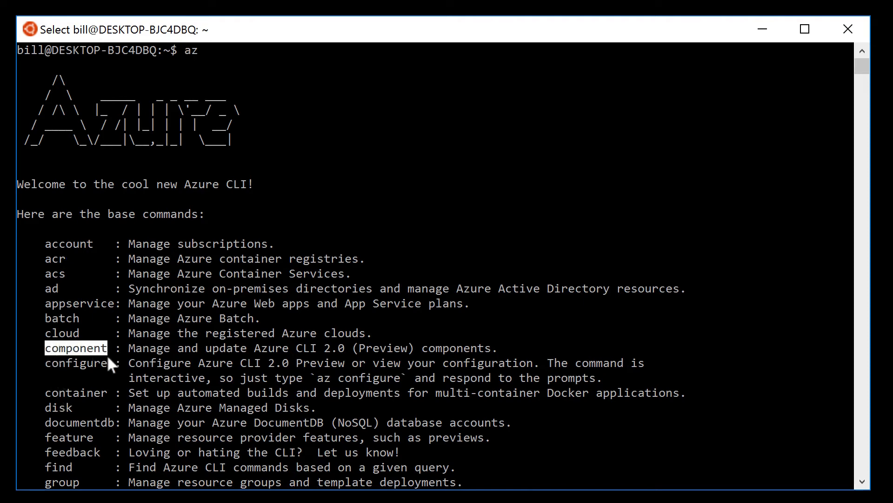
pyautogui.moveTo(120, 372)
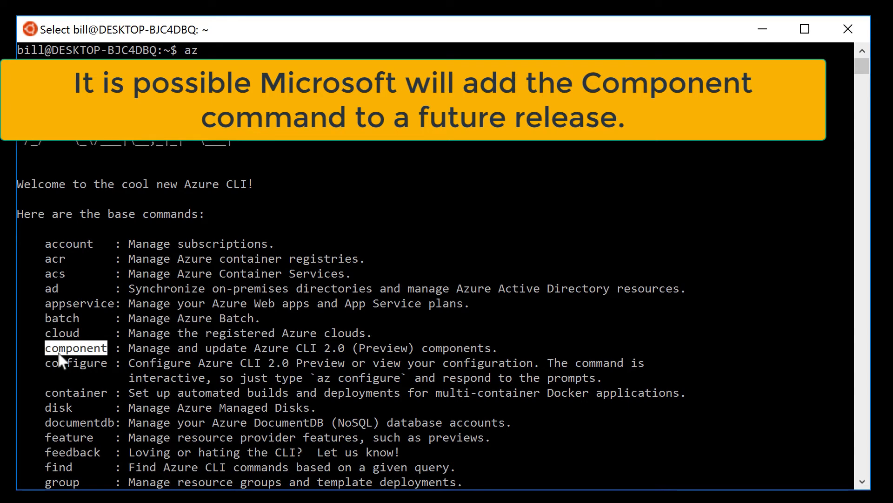
pyautogui.moveTo(98, 364)
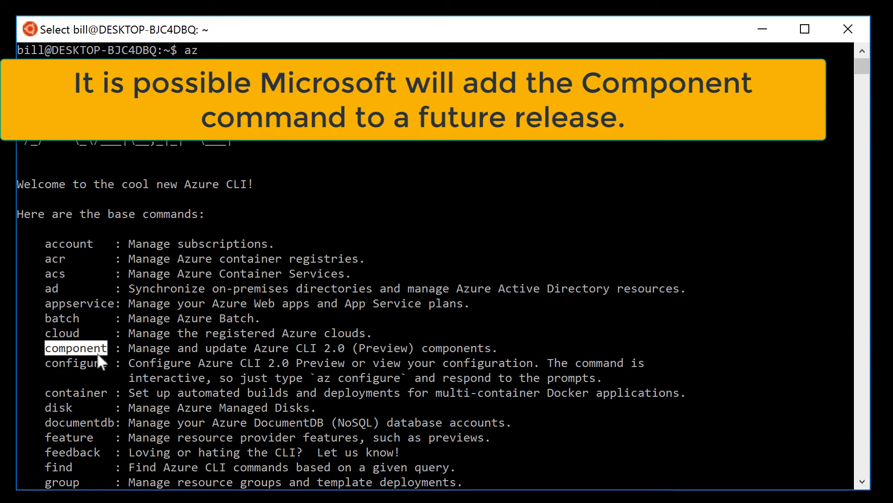
pyautogui.moveTo(92, 362)
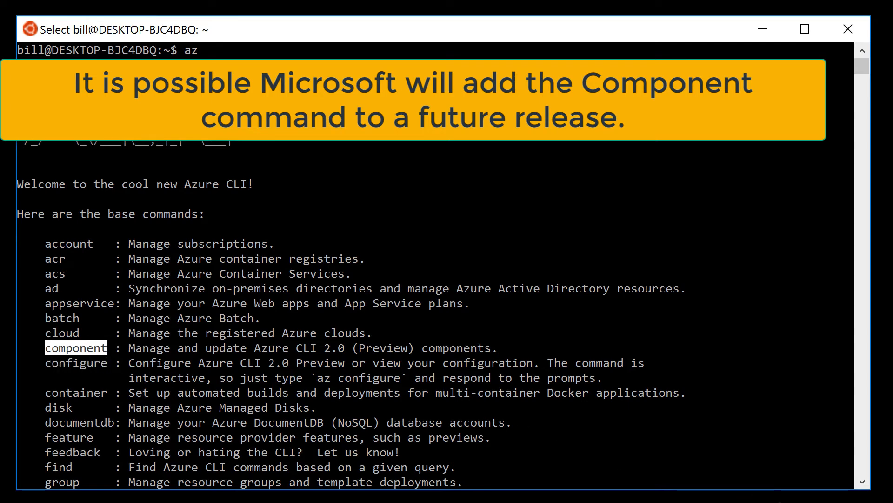
pyautogui.scroll(-3)
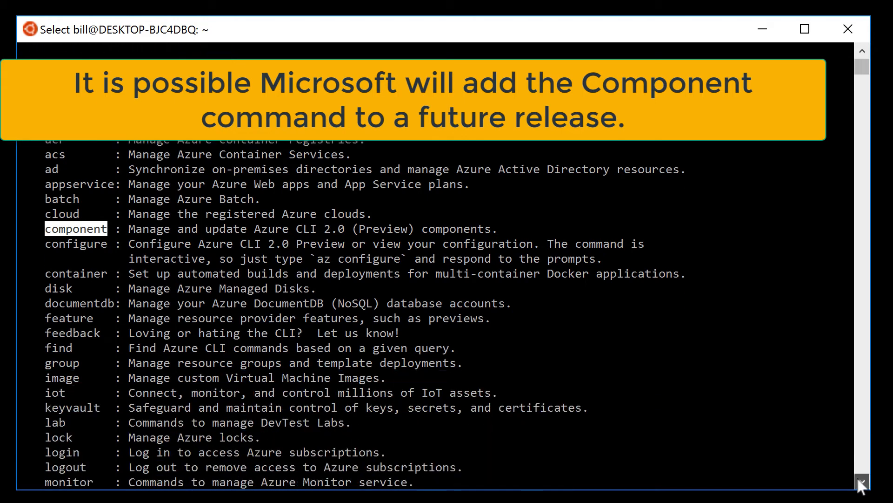
pyautogui.scroll(-3)
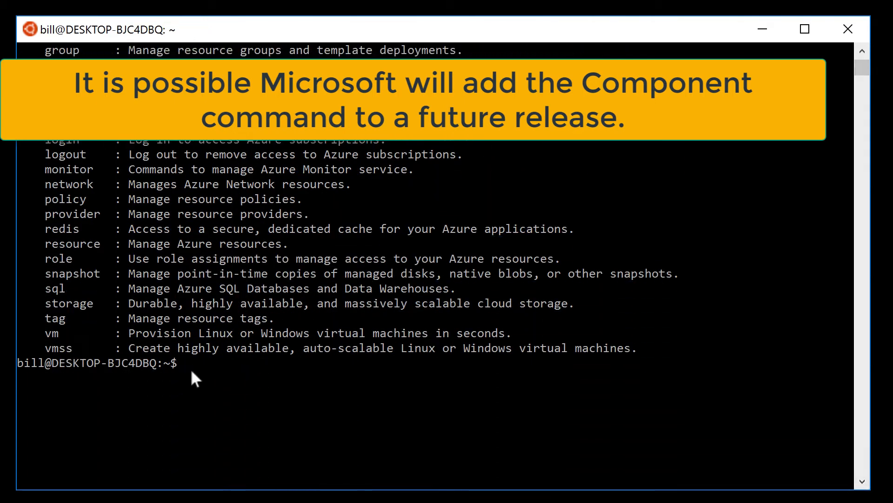
# Step: Rerun sudo apt-get update && sudo apt-get install azure-cli and supply the sudo password
pyautogui.write('sudo apt-get update && sudo apt-get install azure-cli')
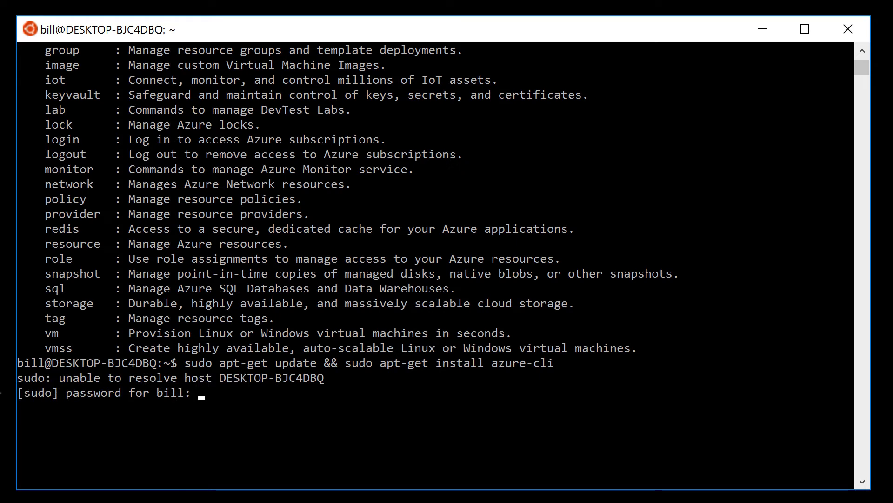
pyautogui.press('Enter')
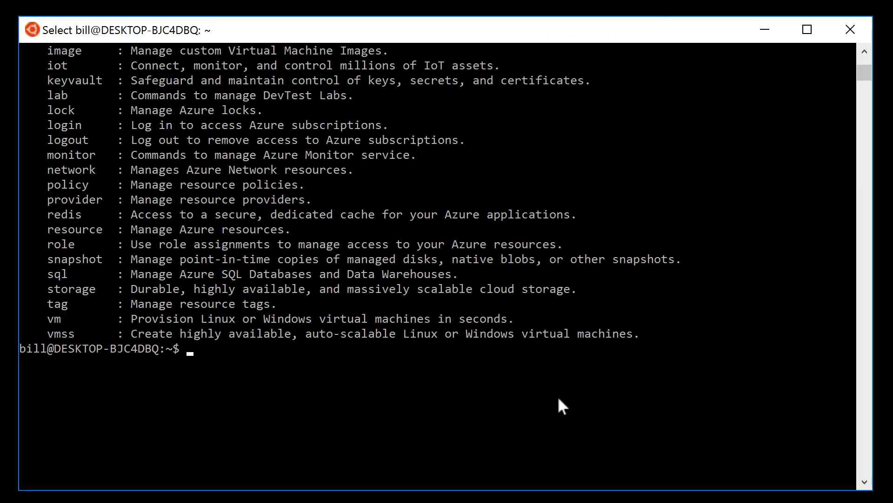
pyautogui.moveTo(698, 296)
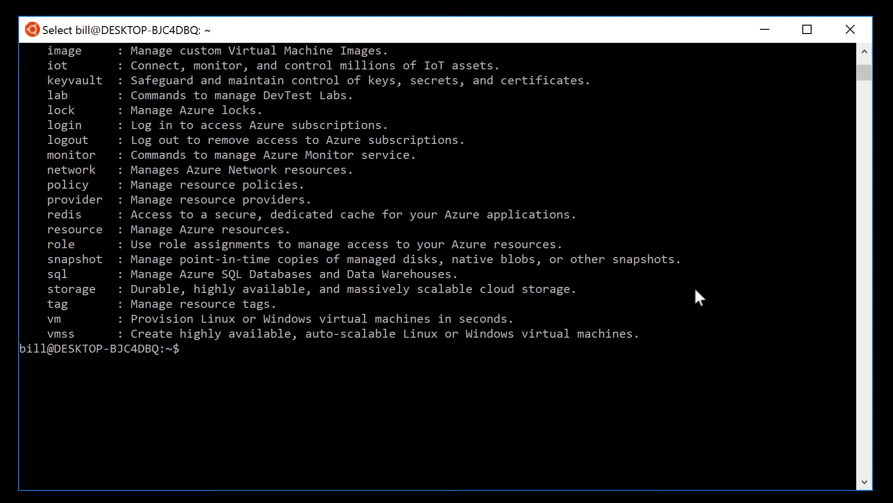
# Step: Run az login and pick out the device-login URL and authentication code it prints
pyautogui.write('az')
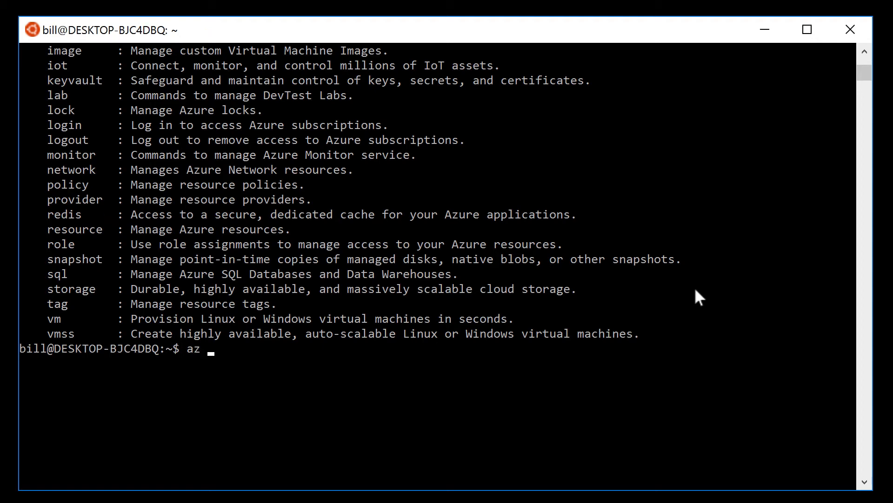
pyautogui.write('login')
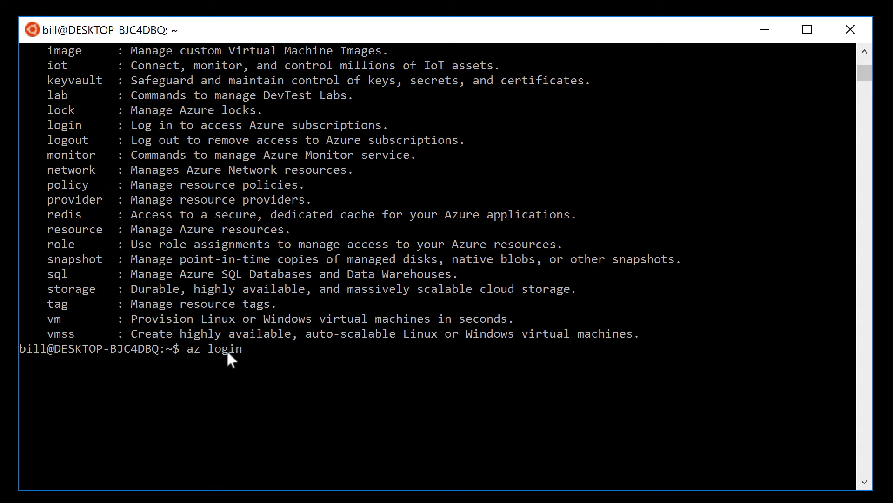
pyautogui.moveTo(50, 147)
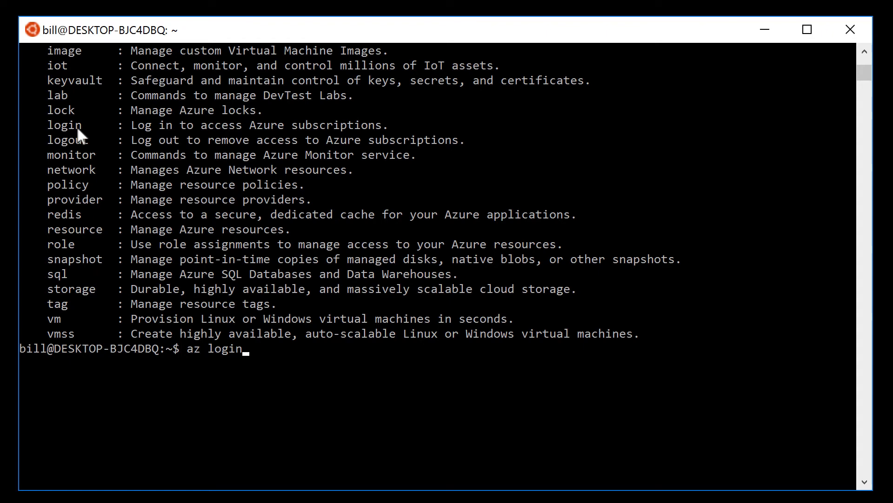
pyautogui.doubleClick(63, 125)
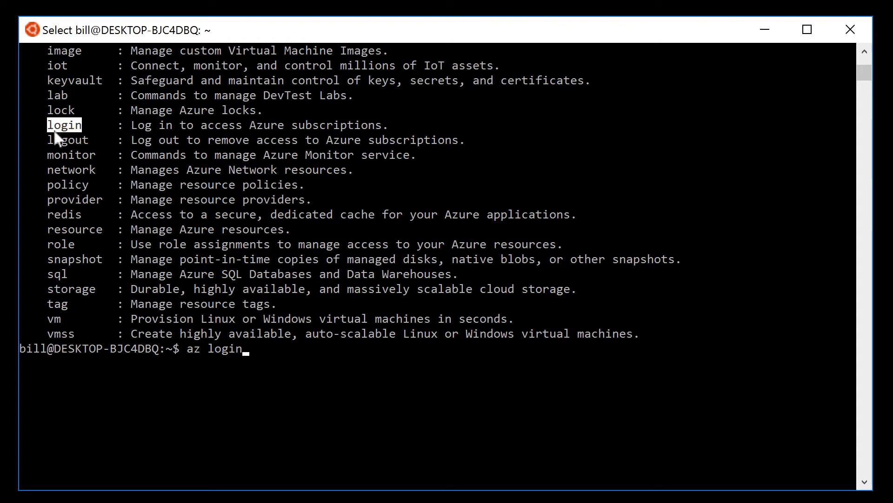
pyautogui.doubleClick(225, 348)
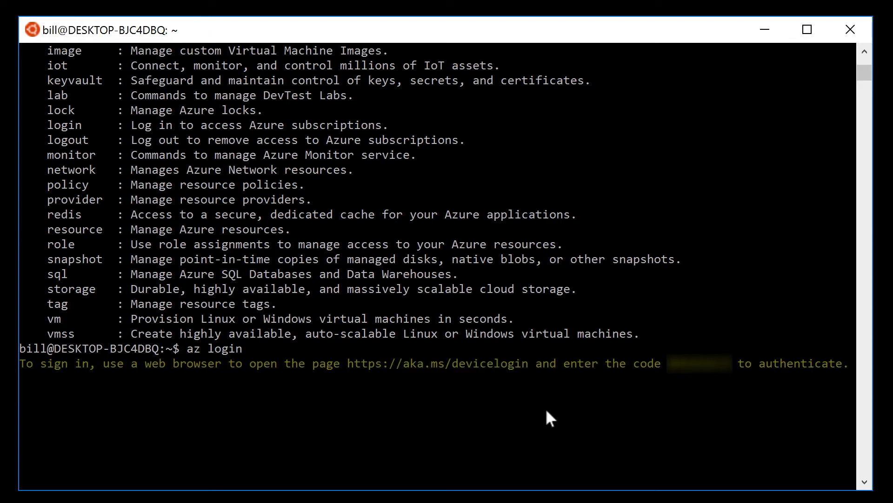
pyautogui.moveTo(682, 379)
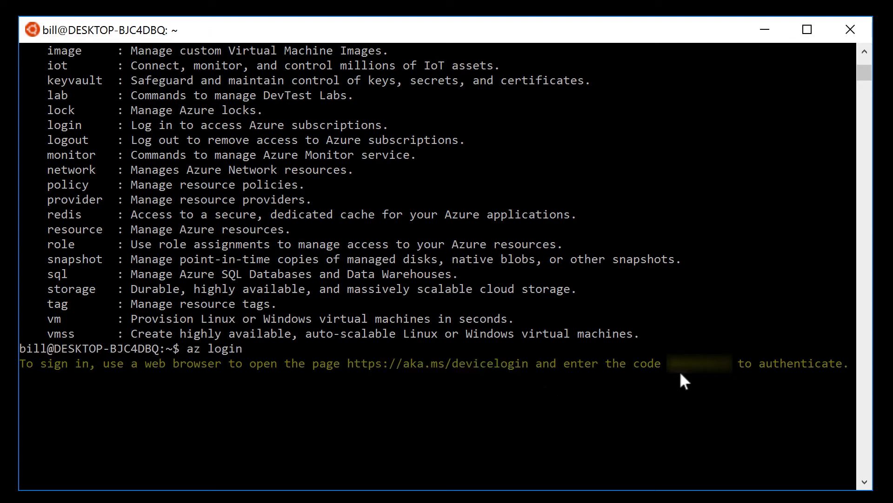
pyautogui.moveTo(484, 421)
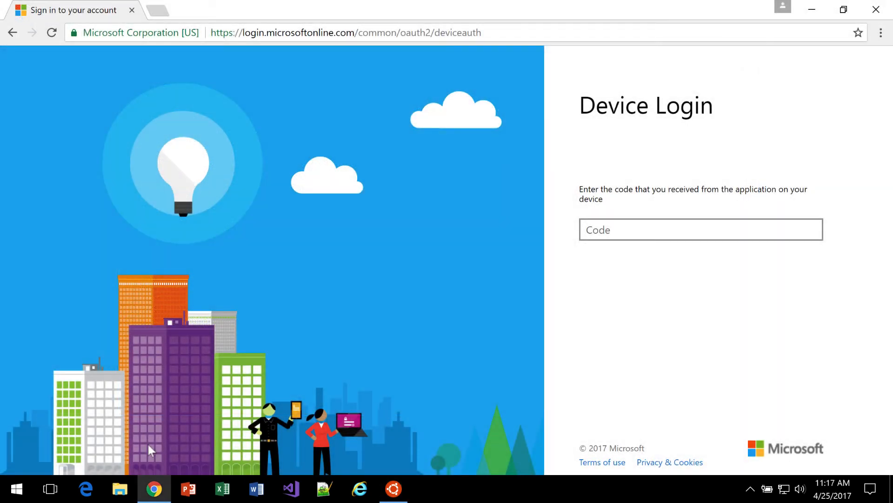
pyautogui.moveTo(298, 39)
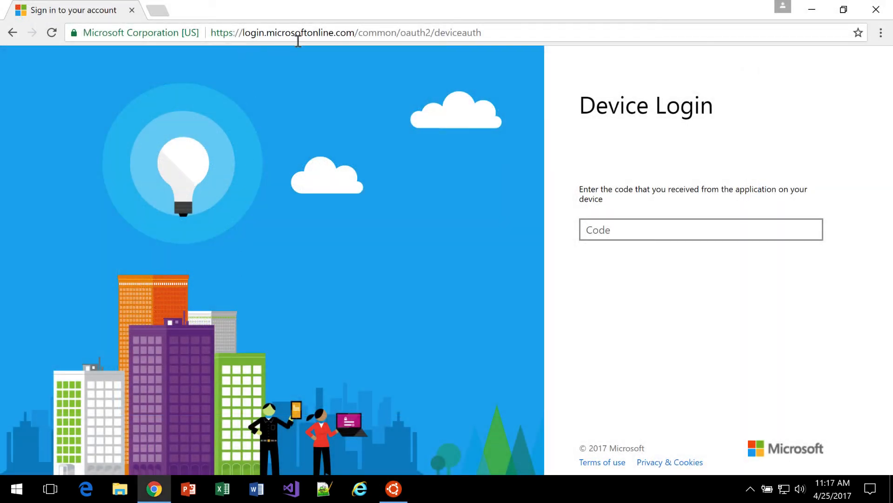
pyautogui.moveTo(331, 234)
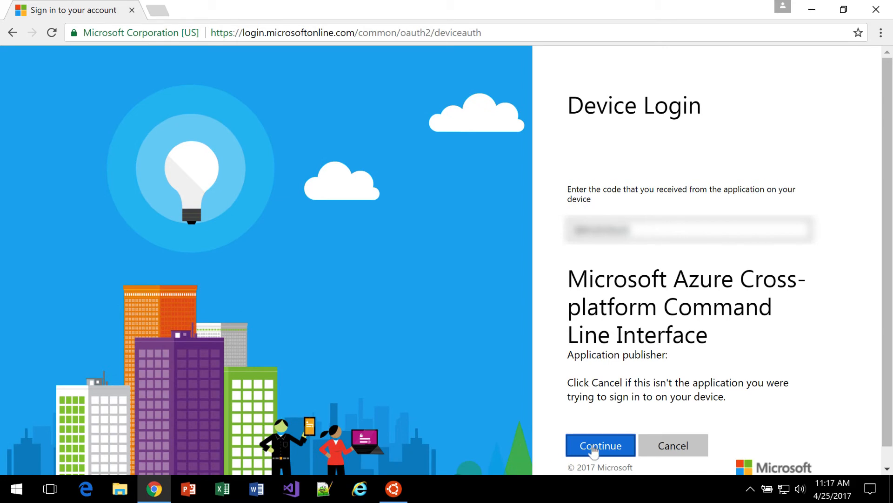
# Step: Continue with the device code and select the signed-in confirmation message
pyautogui.click(600, 445)
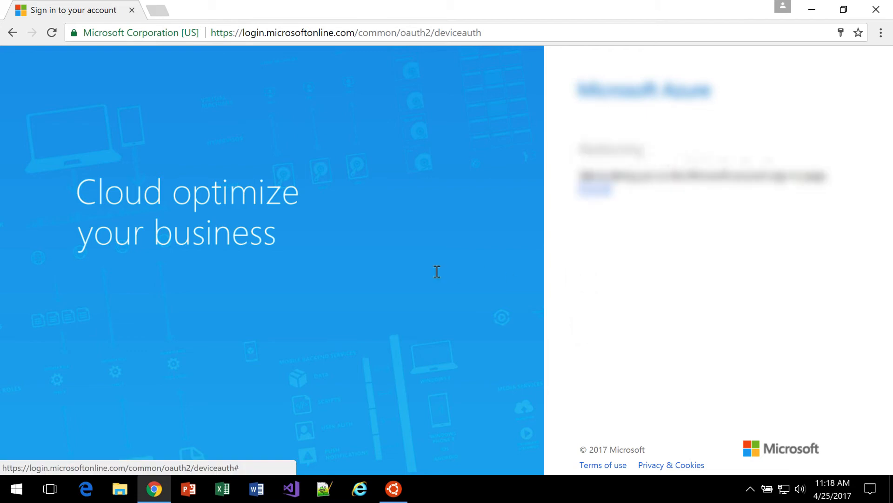
pyautogui.moveTo(436, 274)
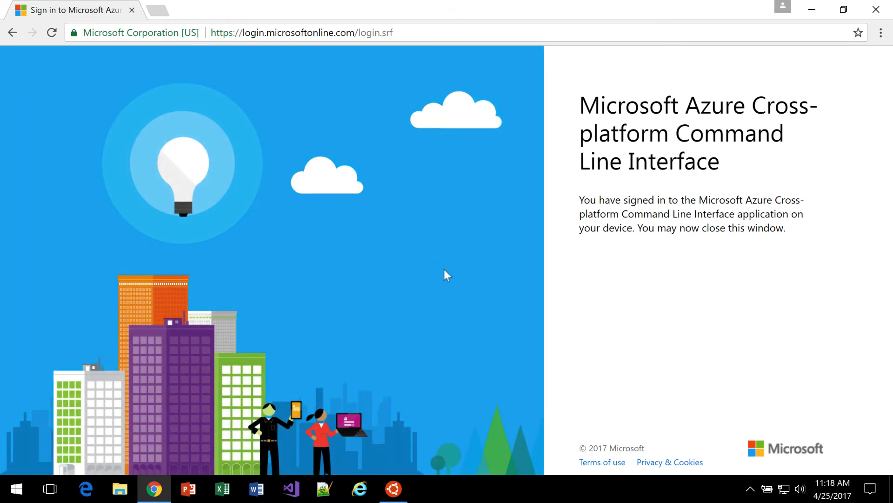
pyautogui.moveTo(562, 173)
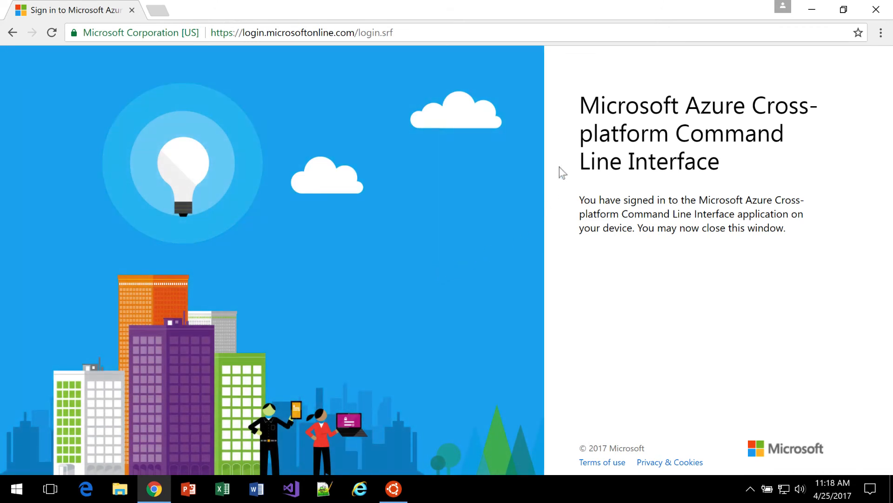
pyautogui.moveTo(580, 199); pyautogui.dragTo(715, 199)
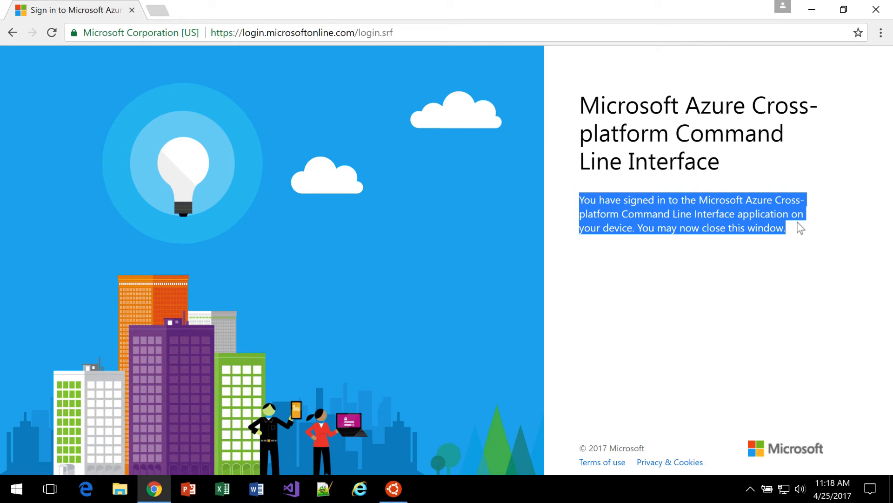
pyautogui.moveTo(812, 229)
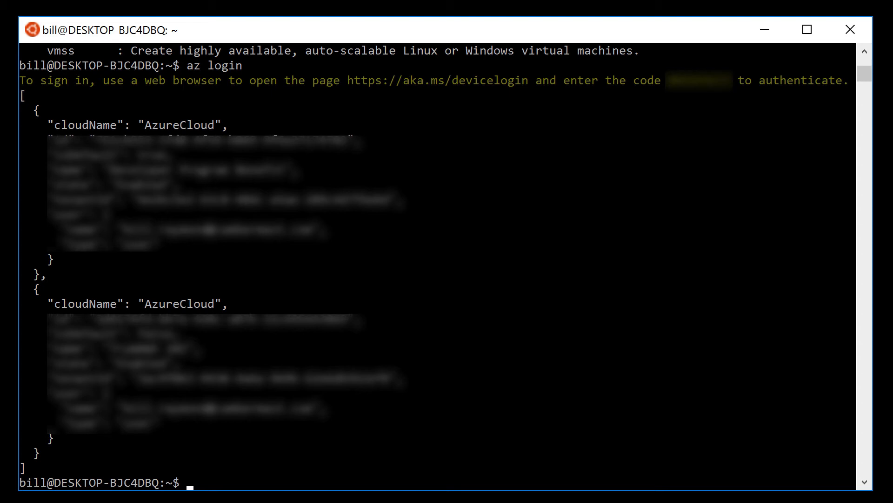
pyautogui.moveTo(197, 132)
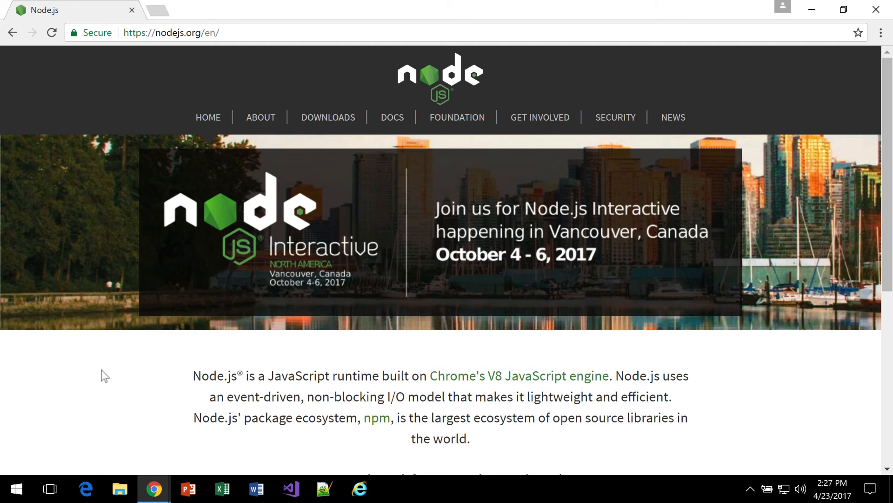
pyautogui.moveTo(119, 373)
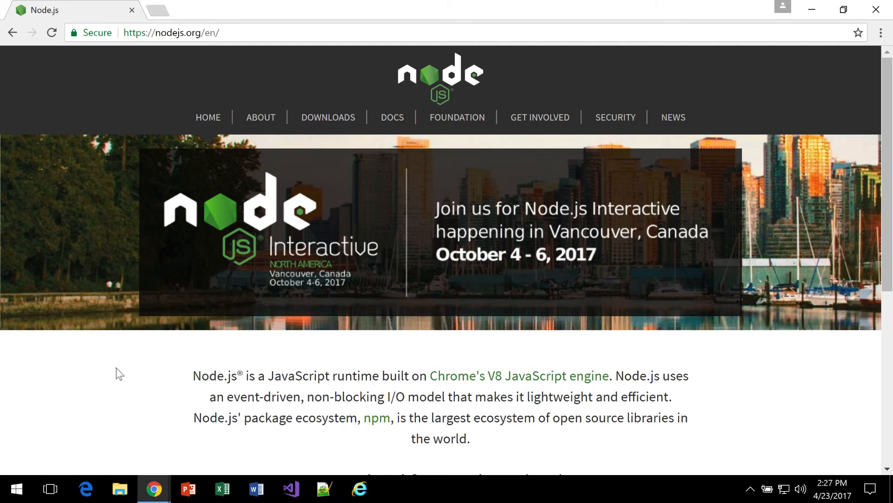
pyautogui.moveTo(317, 125)
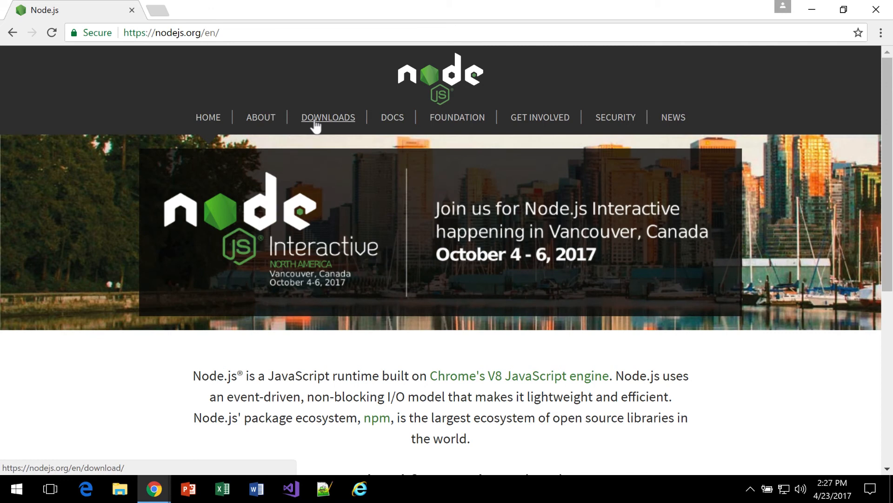
# Step: Go to the nodejs.org Downloads page showing LTS v6.10.2
pyautogui.click(328, 117)
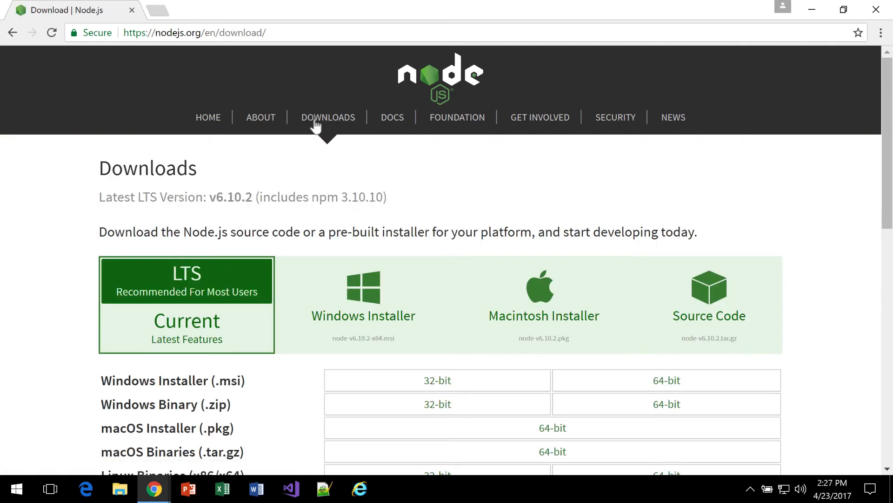
pyautogui.moveTo(352, 301)
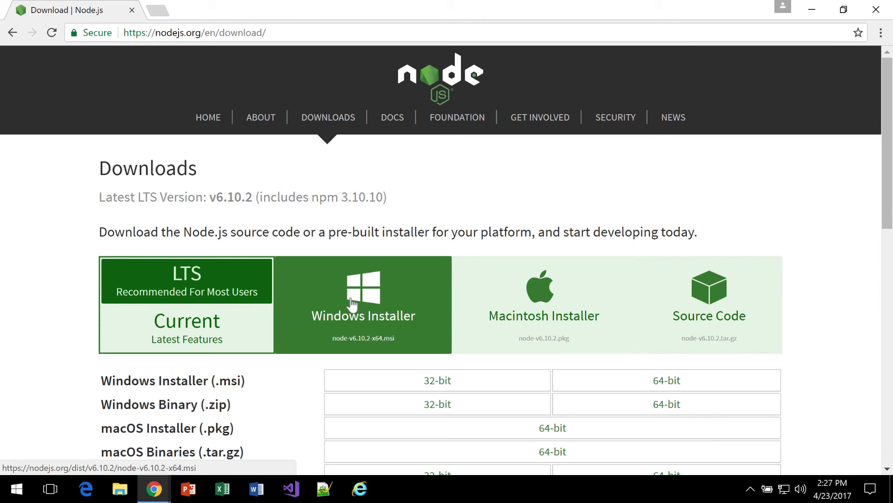
# Step: Download the 64-bit Windows .msi installer to the Desktop and launch it
pyautogui.click(362, 296)
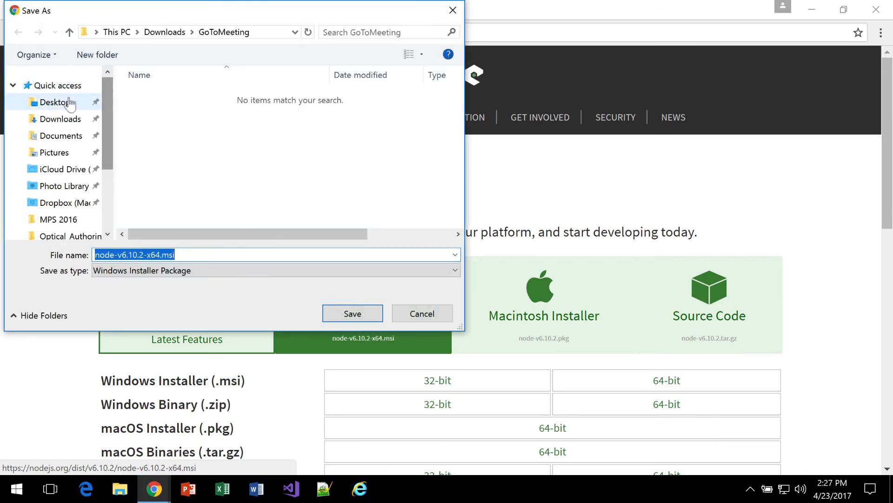
pyautogui.click(352, 313)
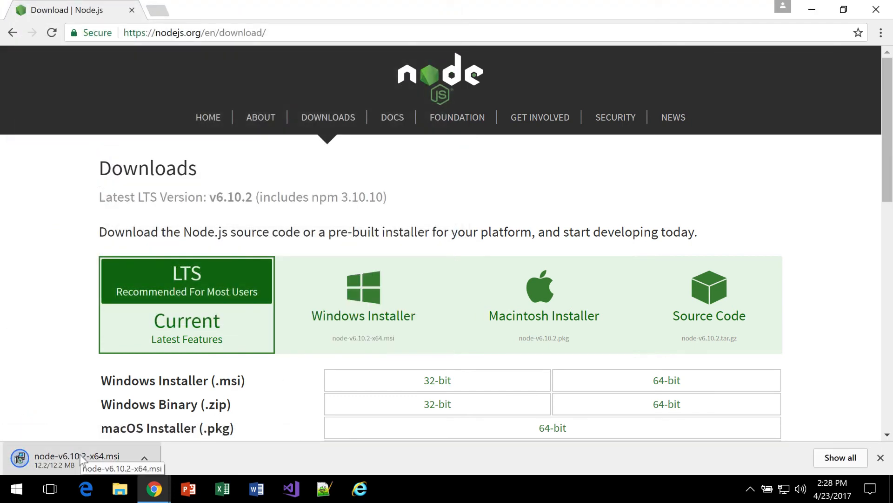
pyautogui.moveTo(134, 461)
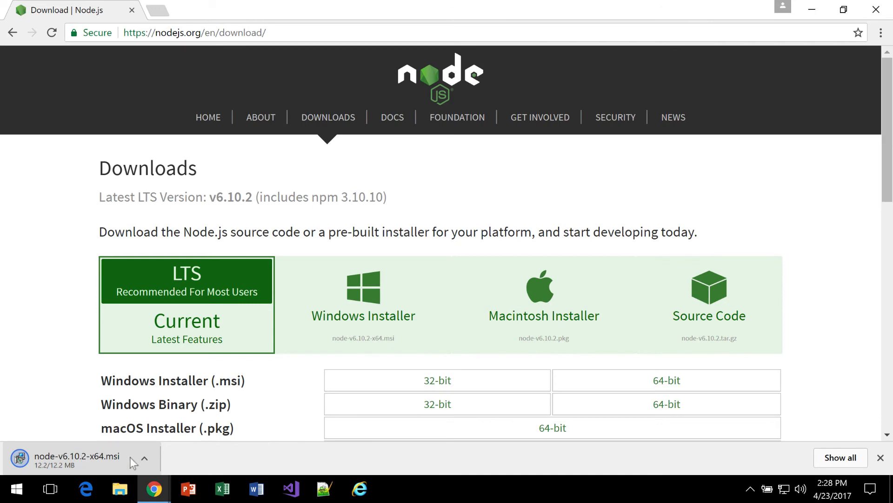
pyautogui.click(76, 456)
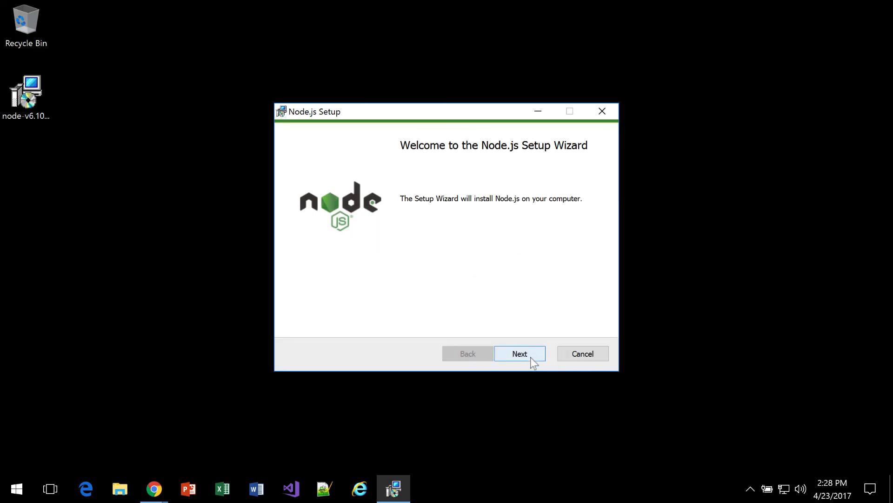
# Step: Accept the license, keep the default folder and features, install Node.js and finish the wizard
pyautogui.click(519, 354)
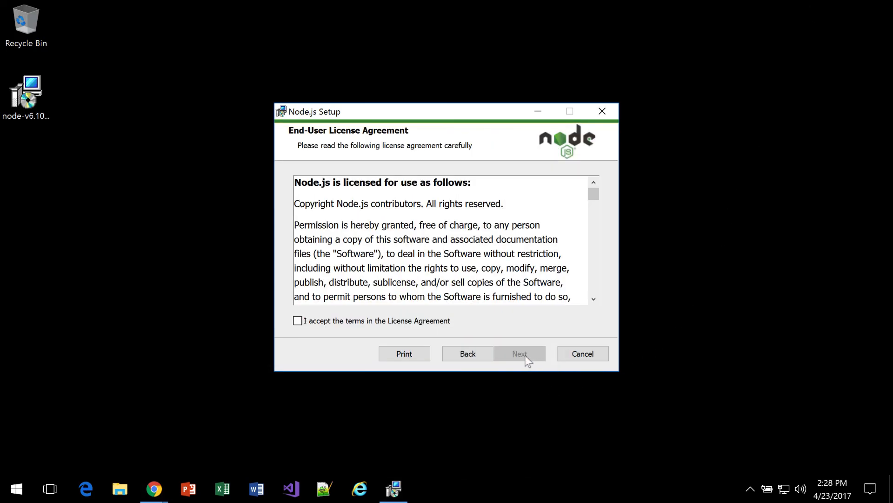
pyautogui.click(298, 320)
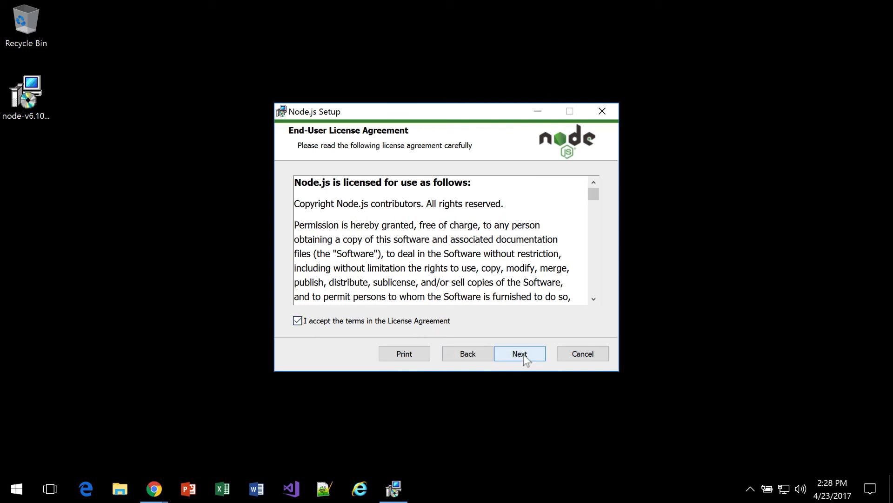
pyautogui.click(519, 354)
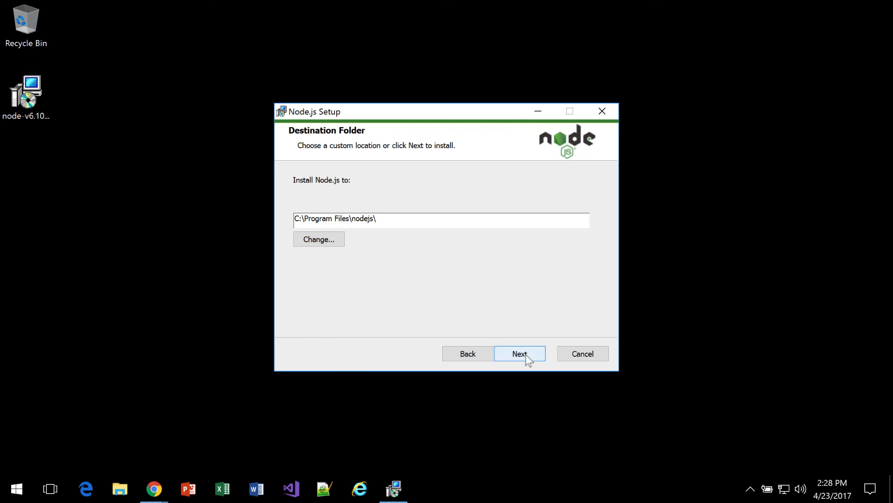
pyautogui.click(520, 354)
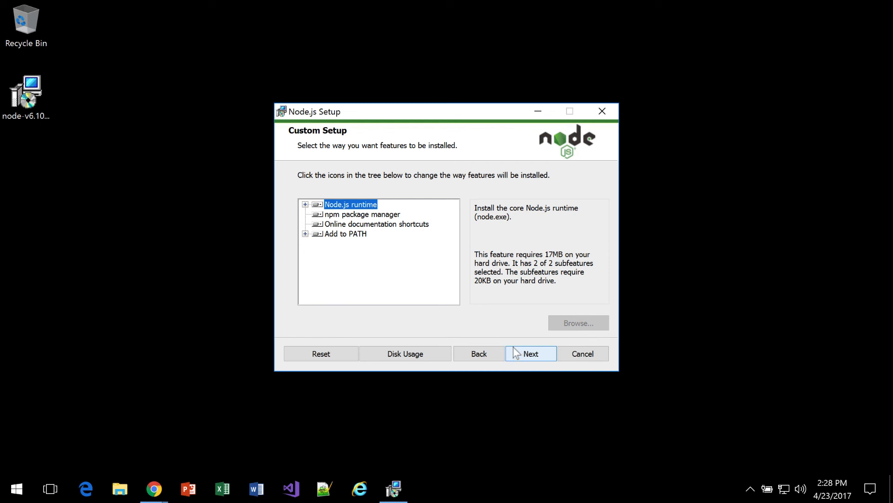
pyautogui.click(530, 354)
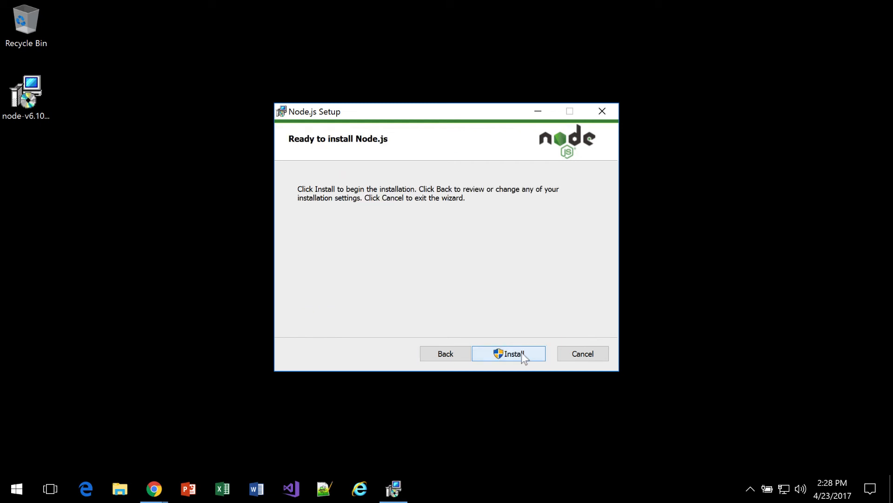
pyautogui.click(508, 353)
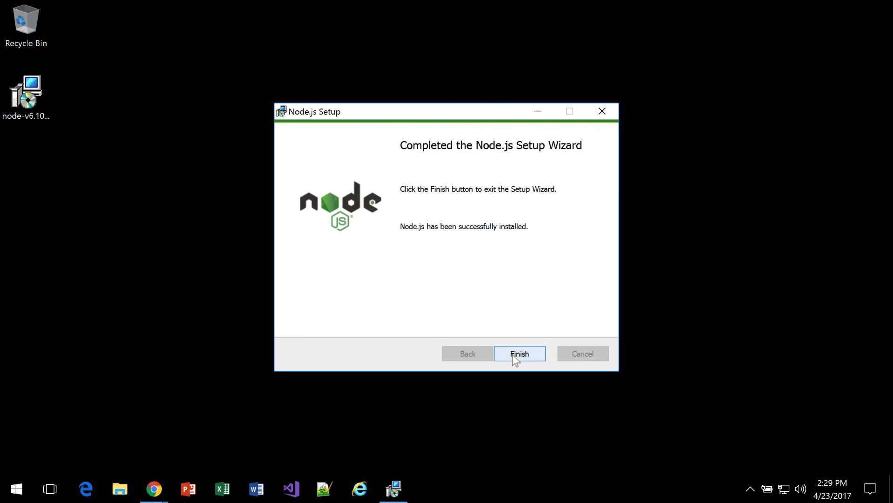
pyautogui.click(519, 354)
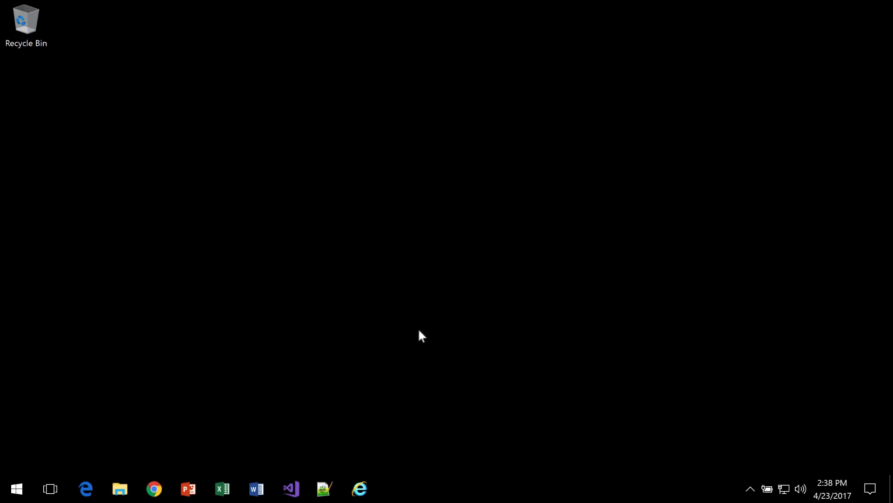
pyautogui.moveTo(318, 343)
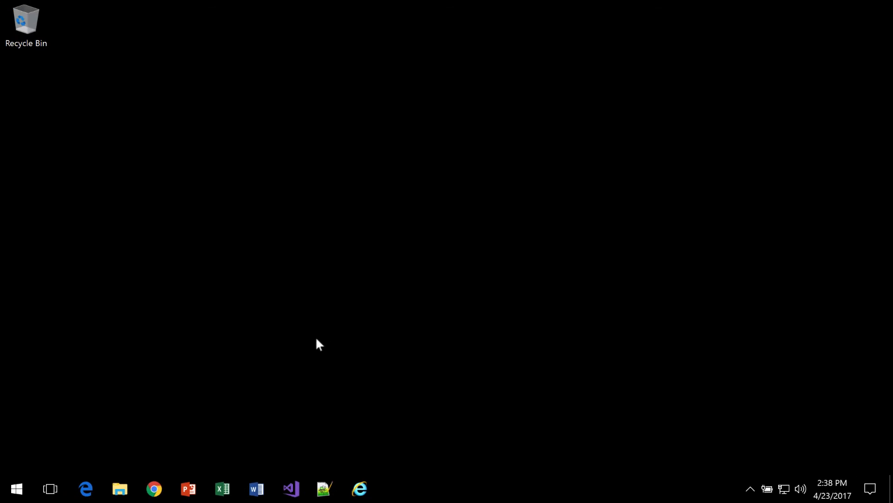
pyautogui.moveTo(257, 363)
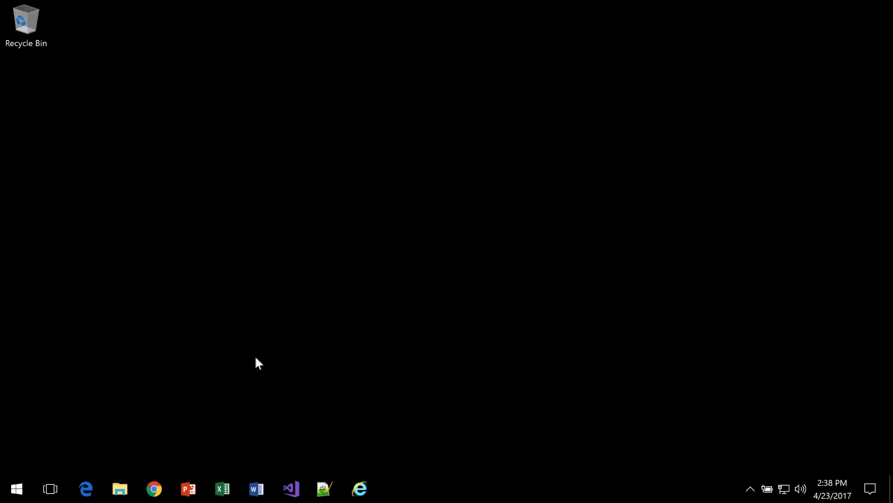
pyautogui.moveTo(34, 467)
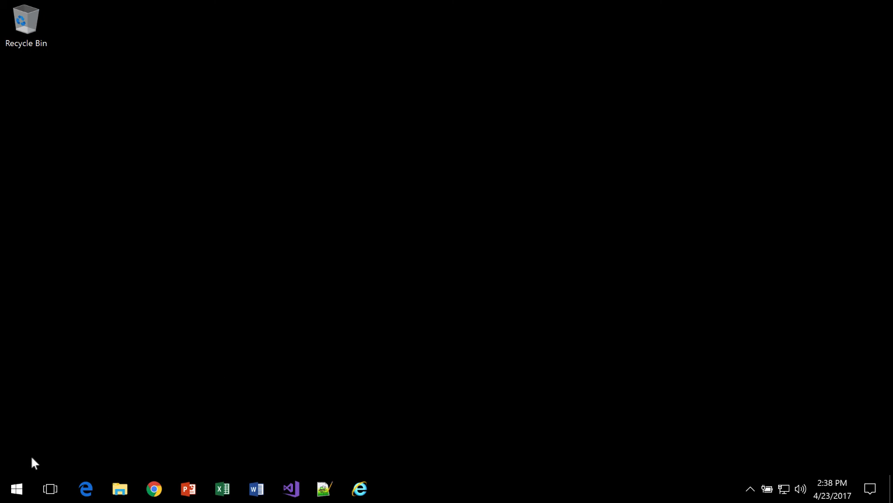
pyautogui.click(17, 489)
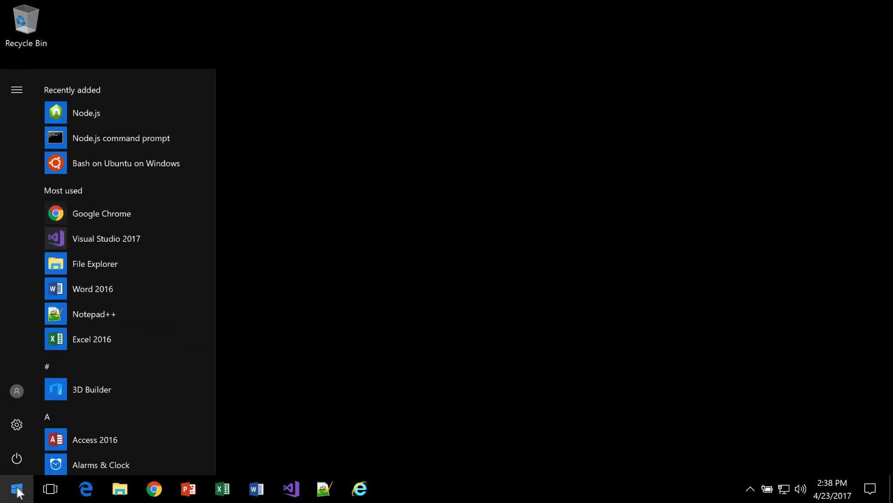
pyautogui.write('node')
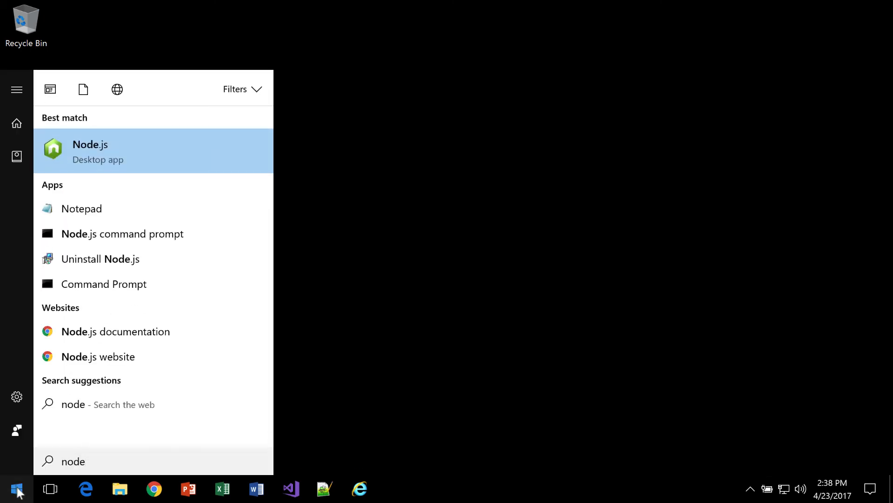
pyautogui.moveTo(141, 168)
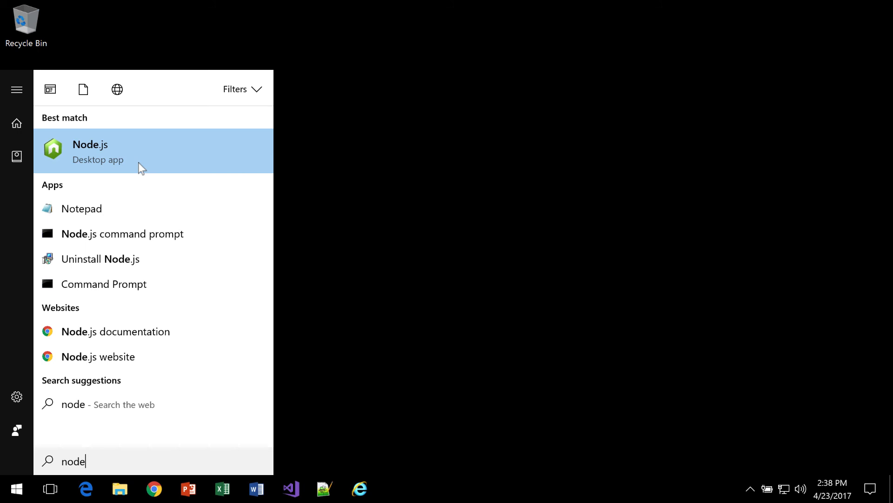
pyautogui.click(97, 151)
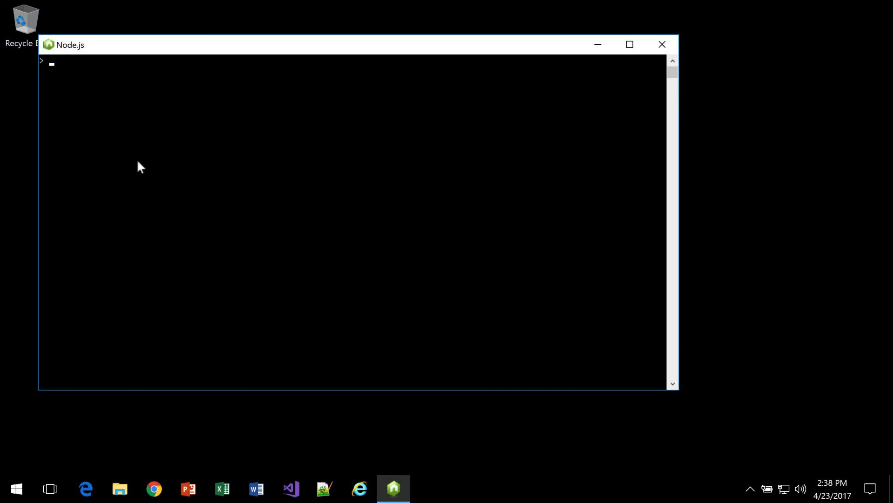
pyautogui.moveTo(133, 120)
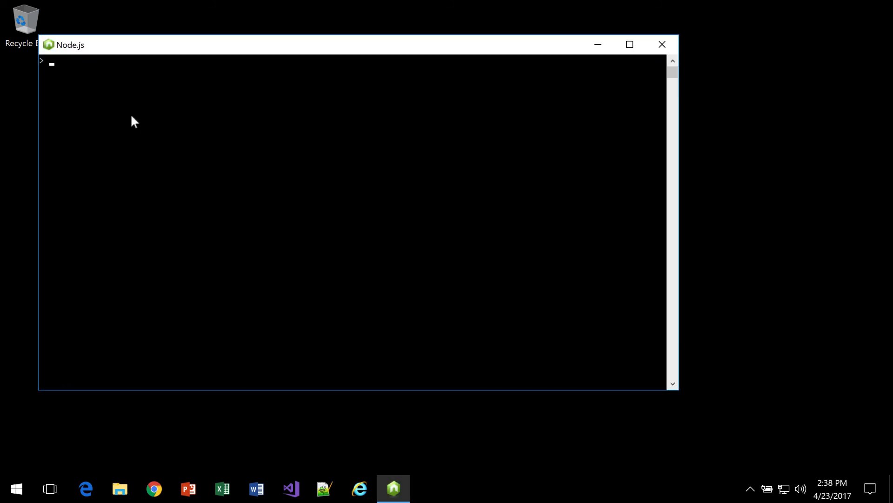
pyautogui.moveTo(141, 104)
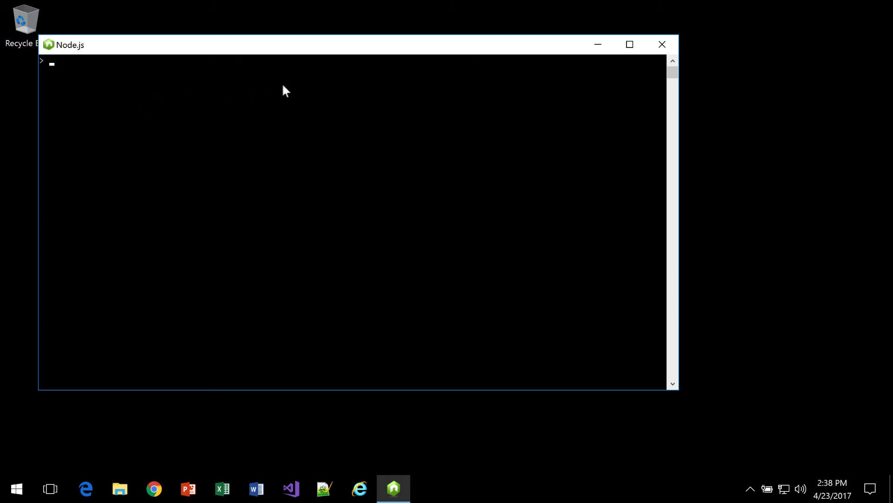
pyautogui.moveTo(662, 46)
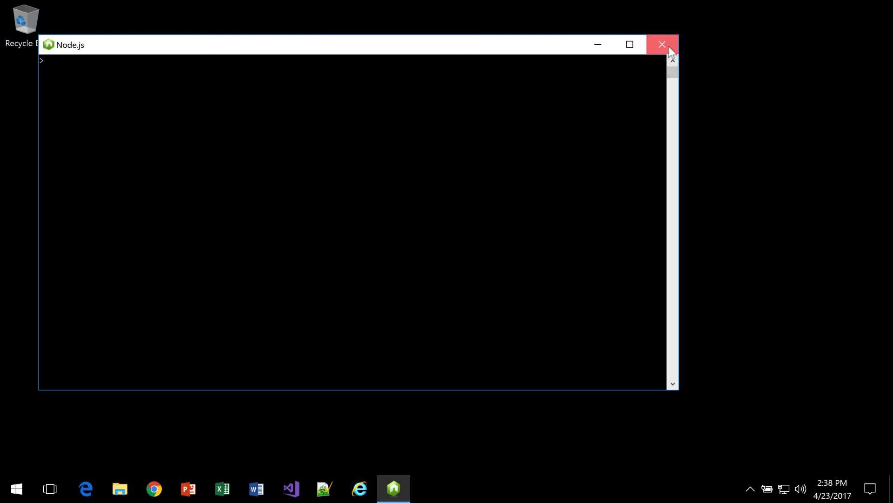
pyautogui.click(663, 44)
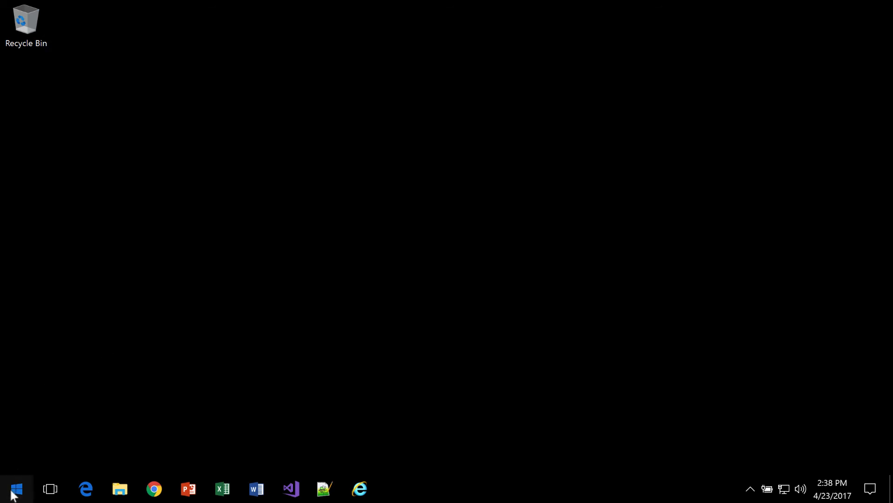
# Step: Launch Node.js command prompt from Start search 'node' and enter npm i -g azure-functions-cli
pyautogui.click(15, 490)
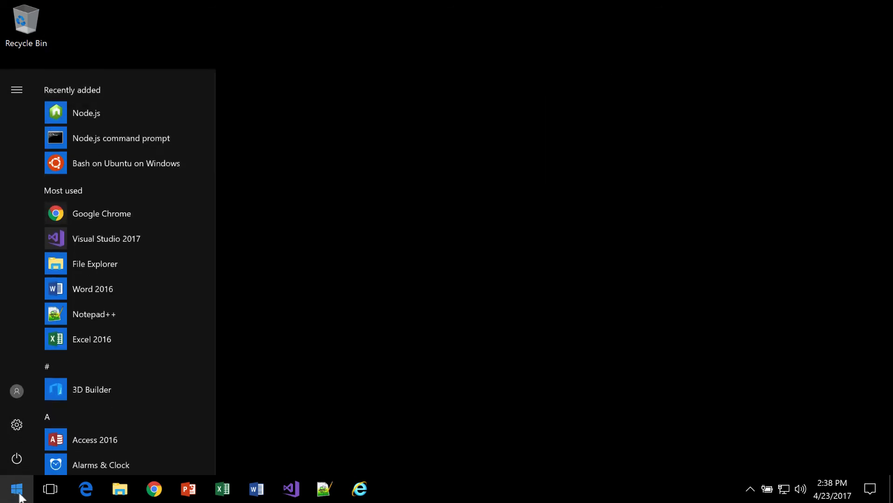
pyautogui.write('node')
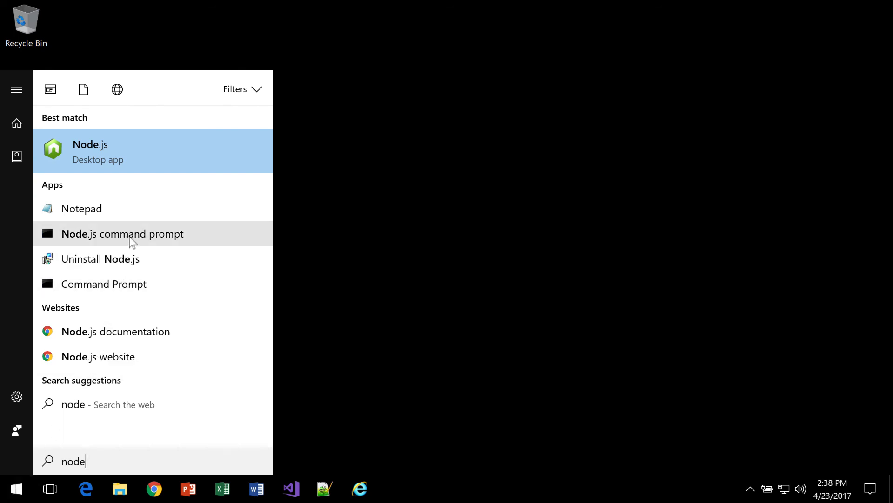
pyautogui.moveTo(105, 236)
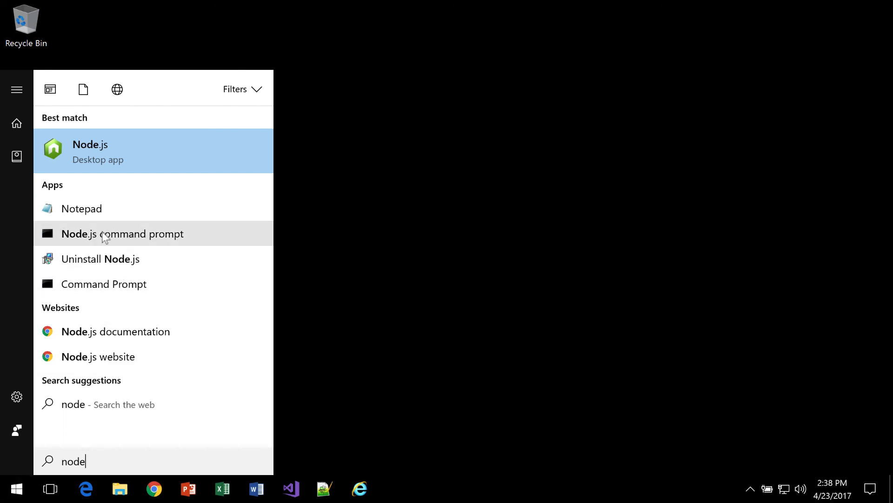
pyautogui.click(121, 234)
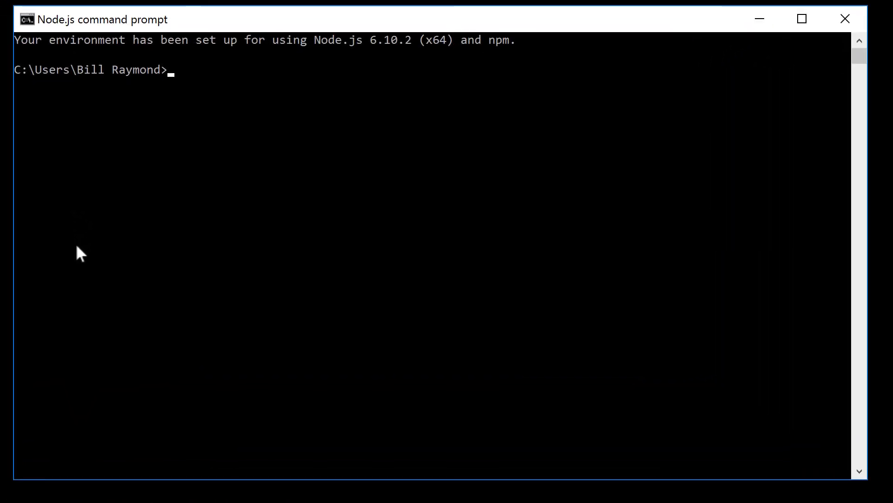
pyautogui.moveTo(73, 263)
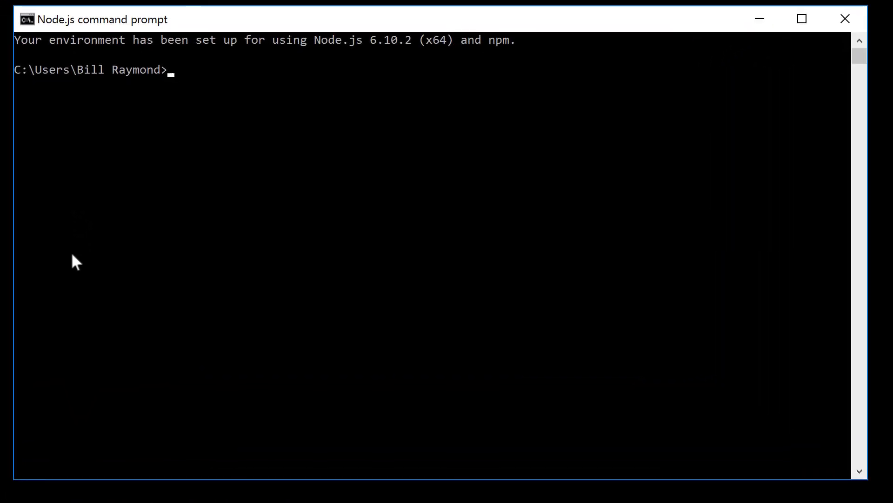
pyautogui.write('npm i -g azure-functions-cli')
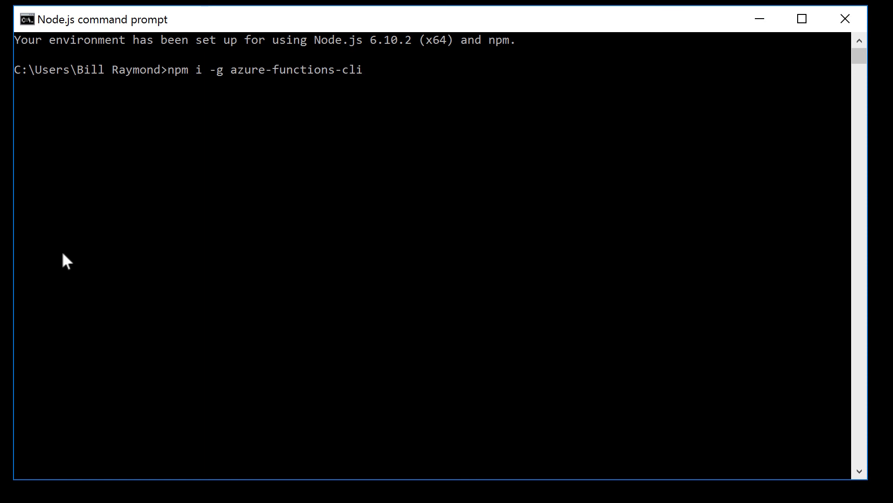
pyautogui.moveTo(77, 258)
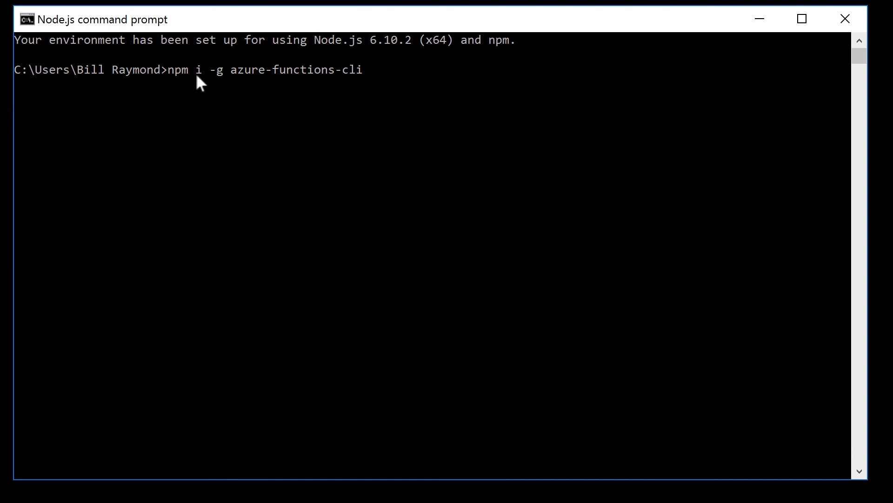
pyautogui.moveTo(184, 93)
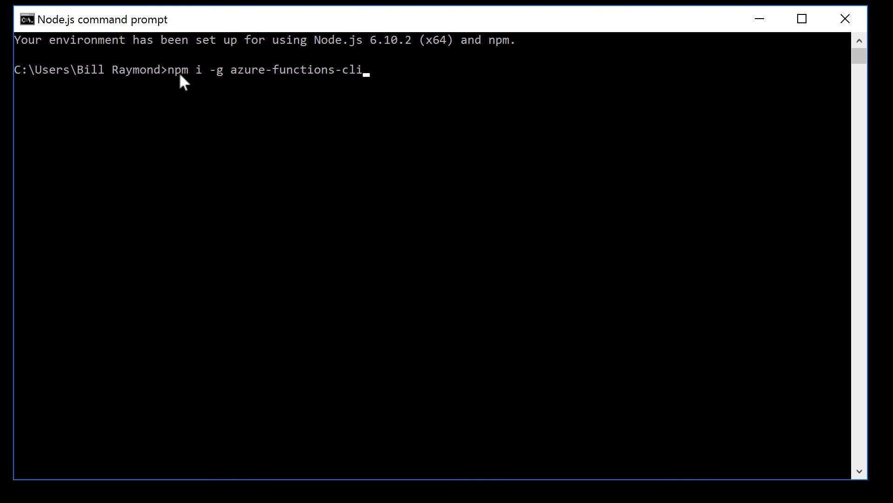
pyautogui.moveTo(193, 84)
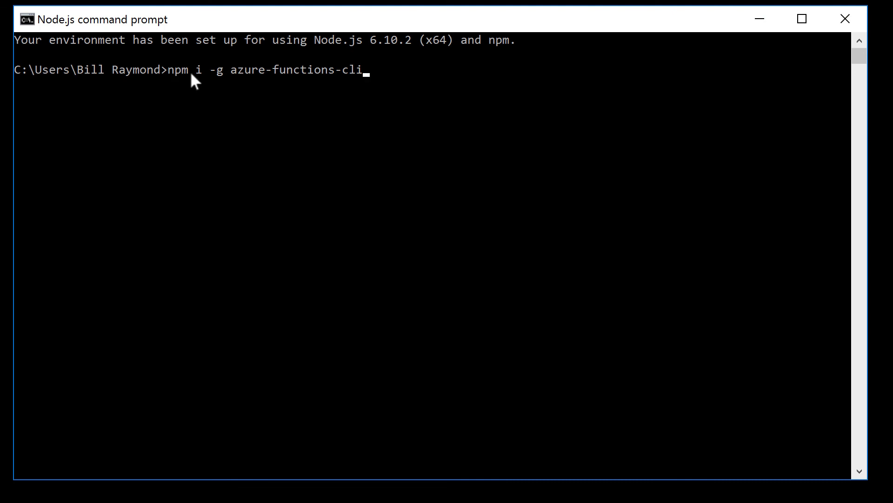
pyautogui.moveTo(199, 86)
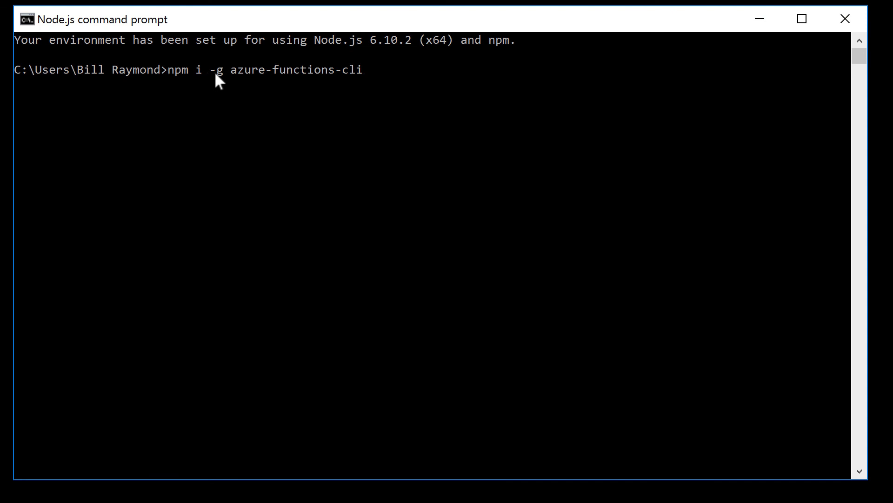
pyautogui.moveTo(302, 85)
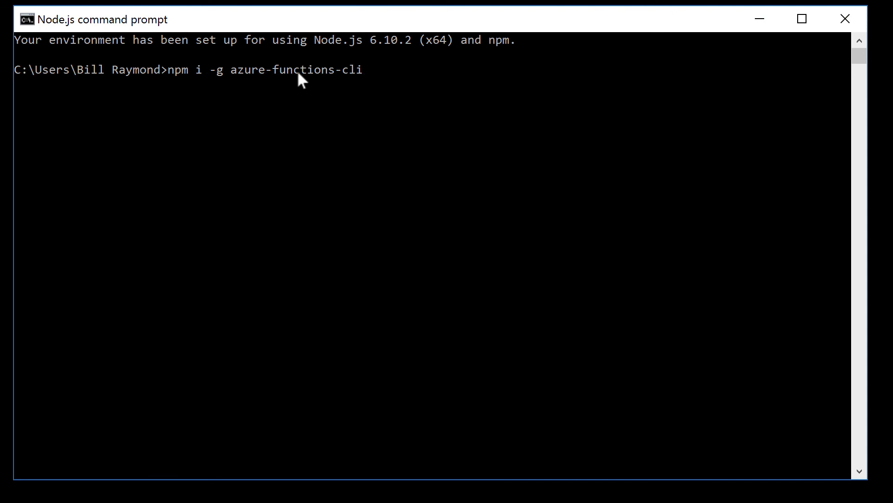
pyautogui.moveTo(400, 9)
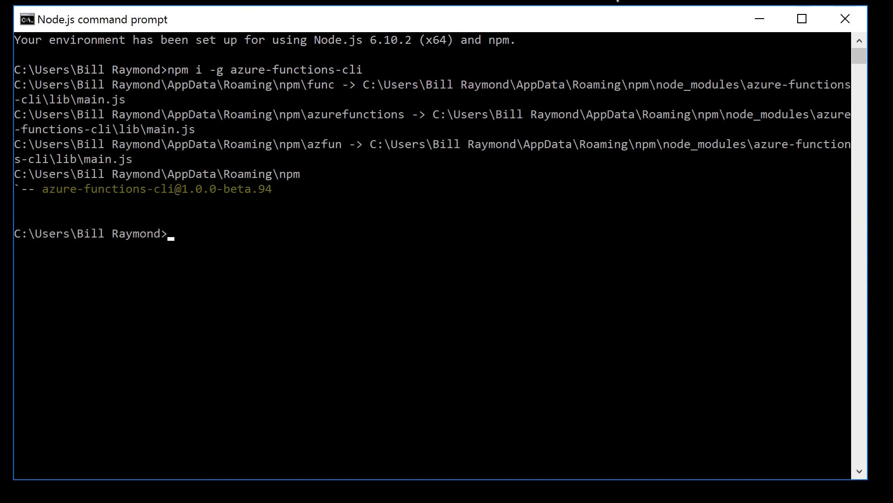
pyautogui.moveTo(424, 73)
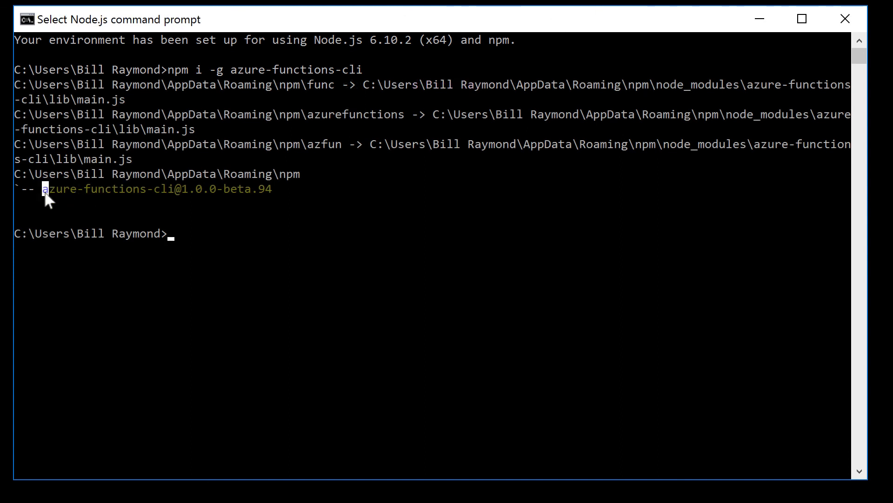
pyautogui.moveTo(43, 189); pyautogui.dragTo(174, 189)
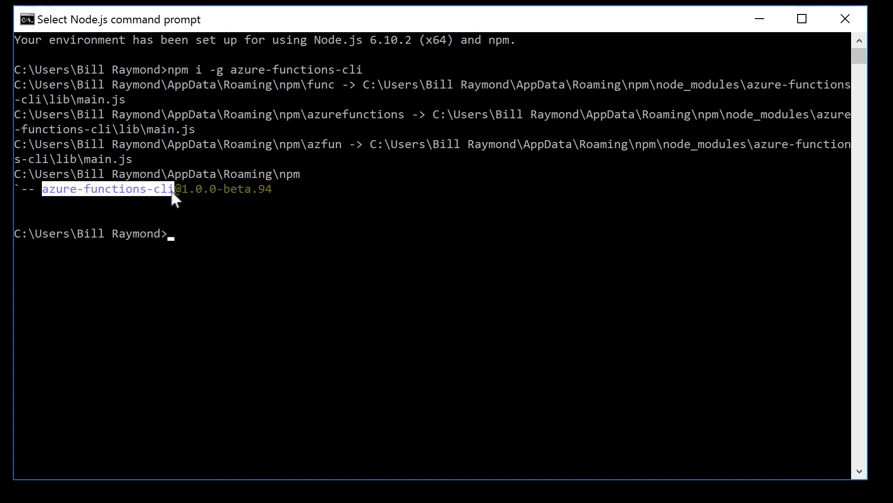
pyautogui.moveTo(174, 189); pyautogui.dragTo(271, 189)
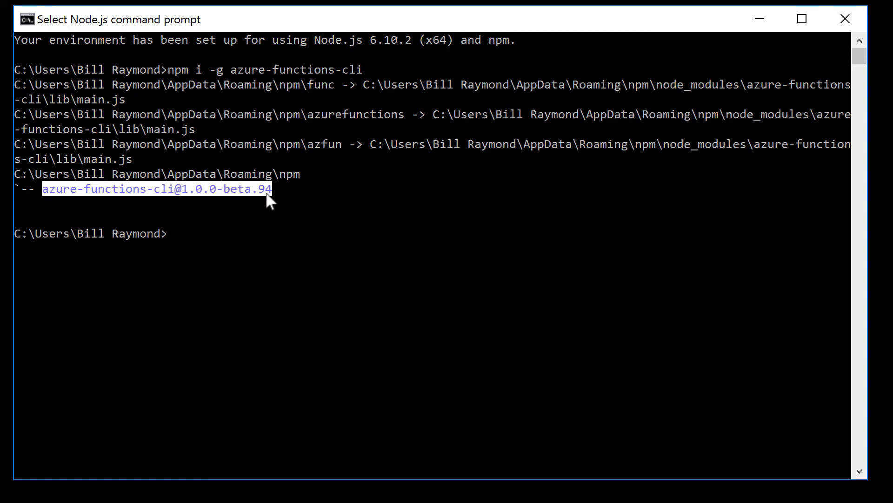
pyautogui.moveTo(196, 242)
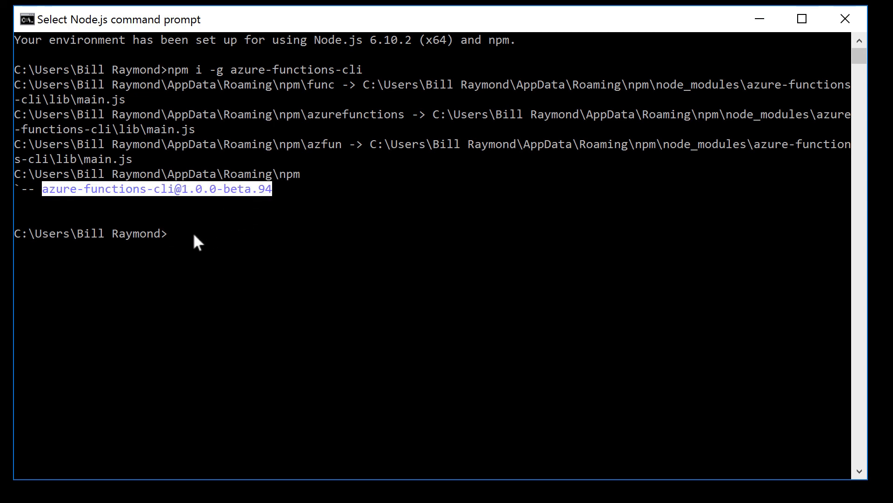
pyautogui.moveTo(215, 268)
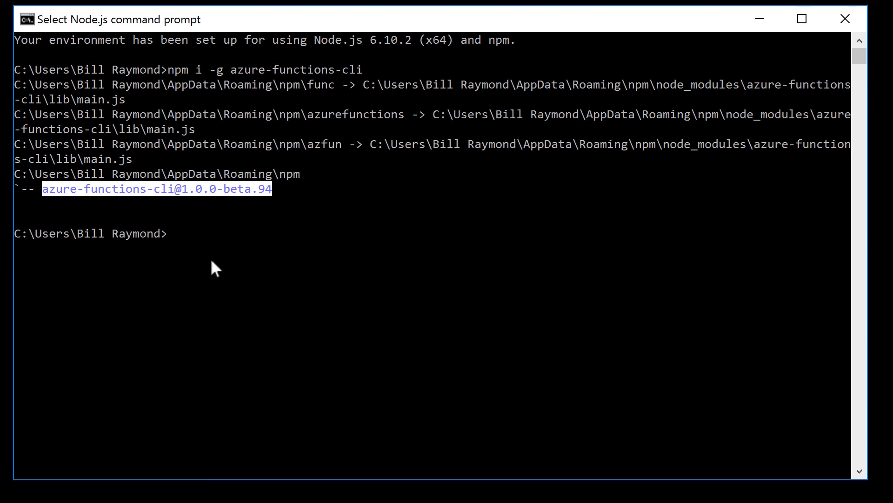